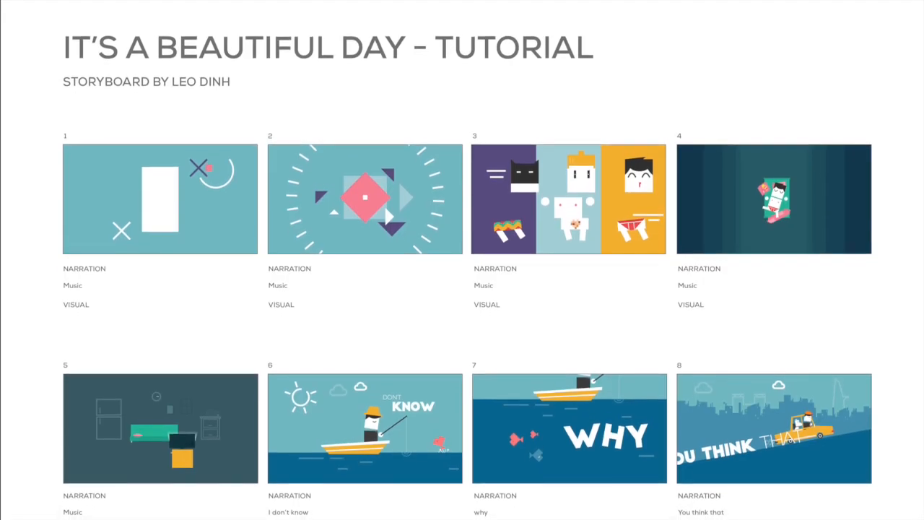
# Scroll through the artboards and select the sea shape and another object in the taxi scene
pyautogui.scroll(-3)
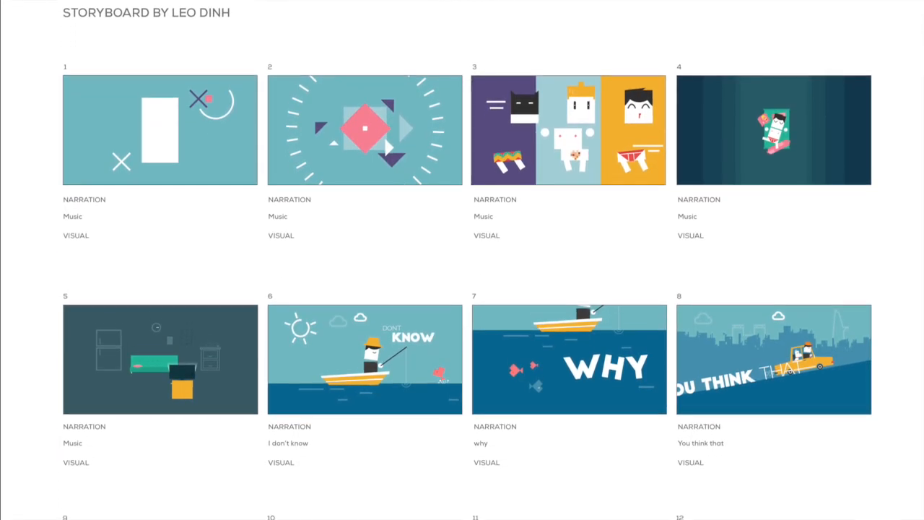
pyautogui.scroll(-3)
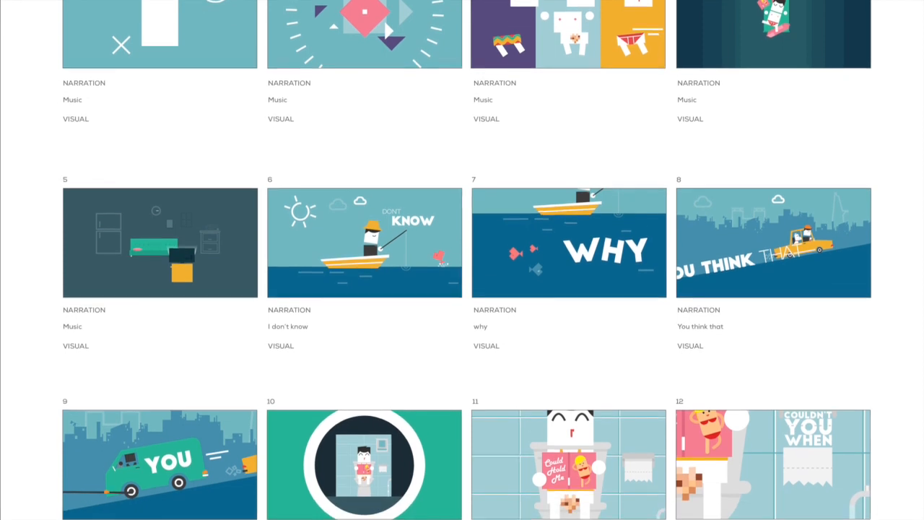
pyautogui.scroll(-3)
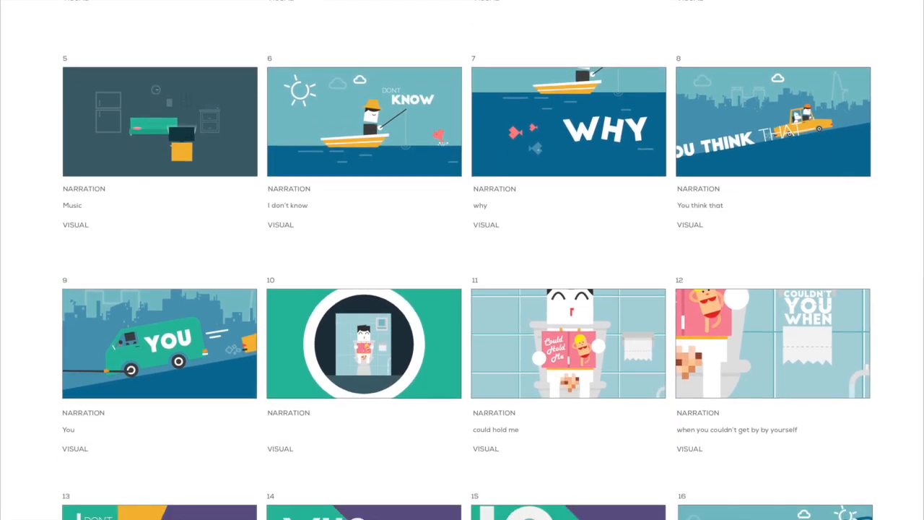
pyautogui.scroll(-3)
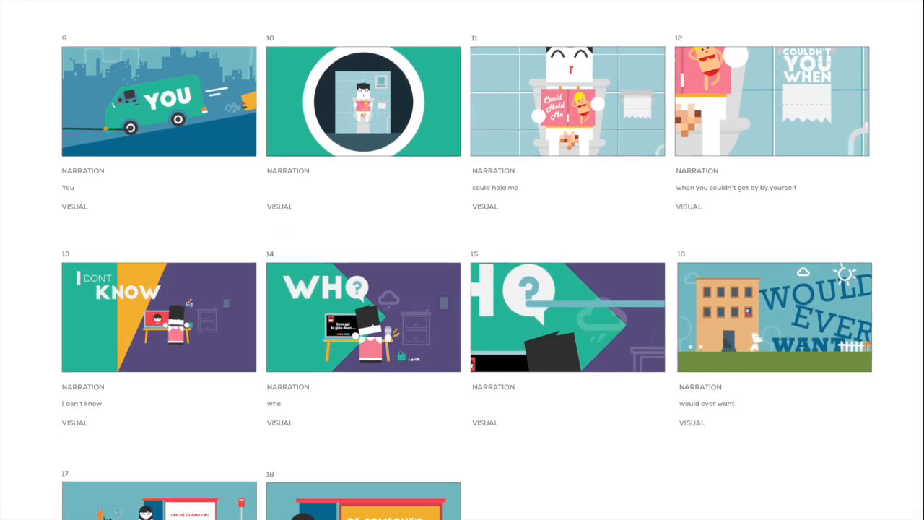
pyautogui.scroll(-3)
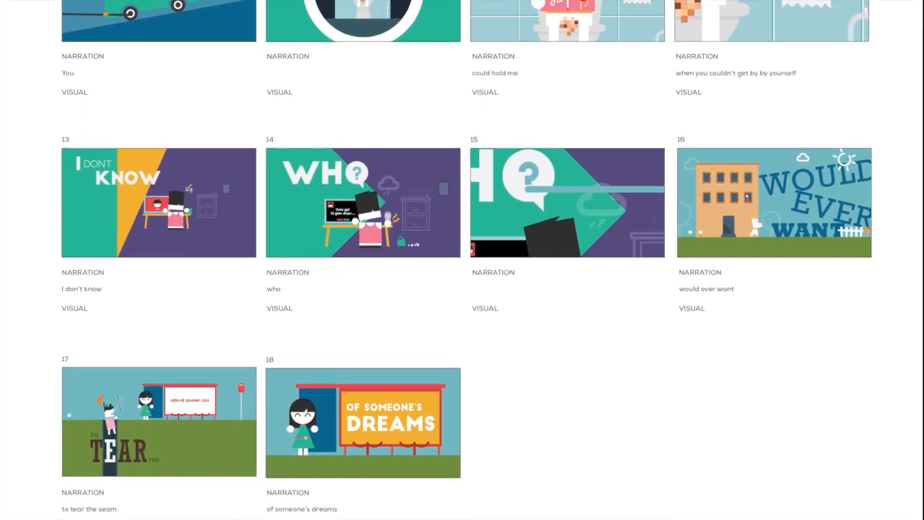
pyautogui.scroll(-3)
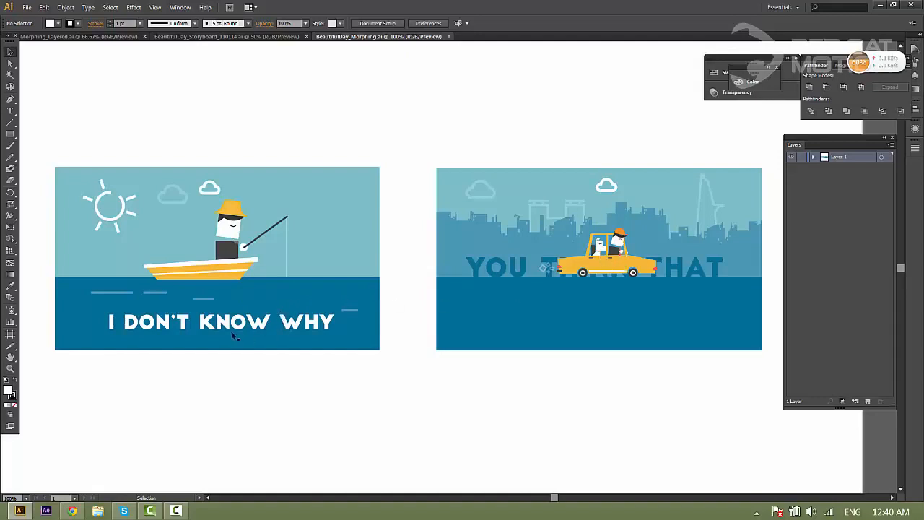
pyautogui.moveTo(170, 309)
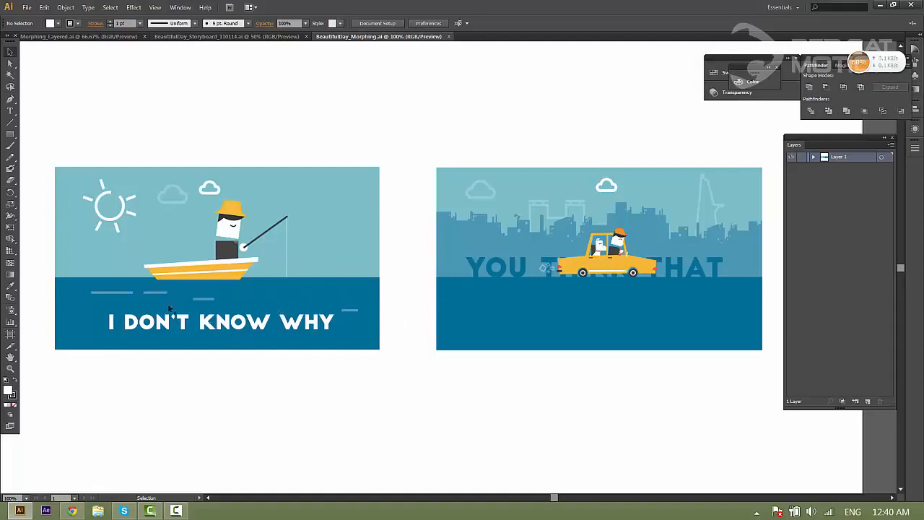
pyautogui.moveTo(614, 282)
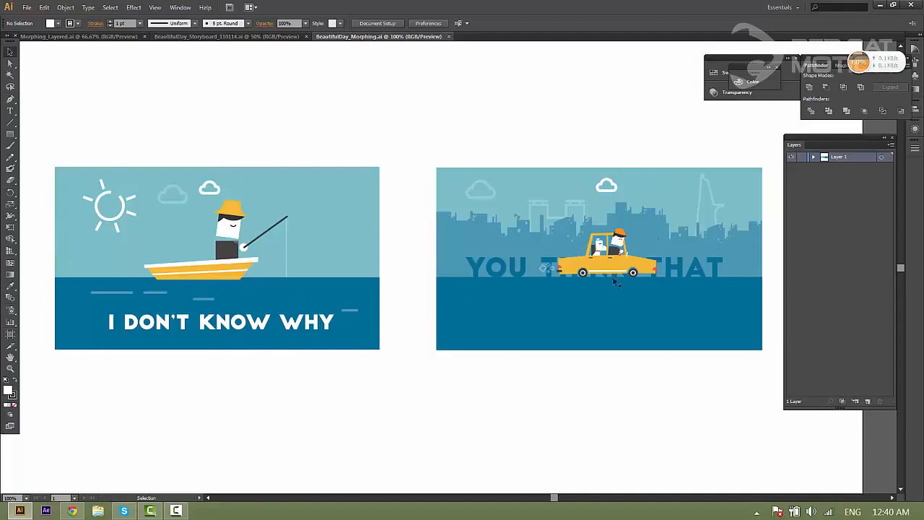
pyautogui.moveTo(546, 271)
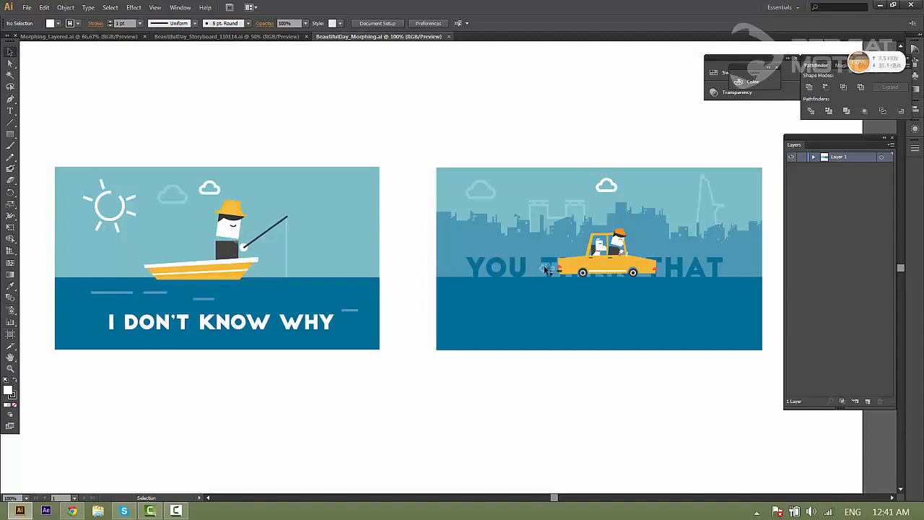
pyautogui.moveTo(697, 258)
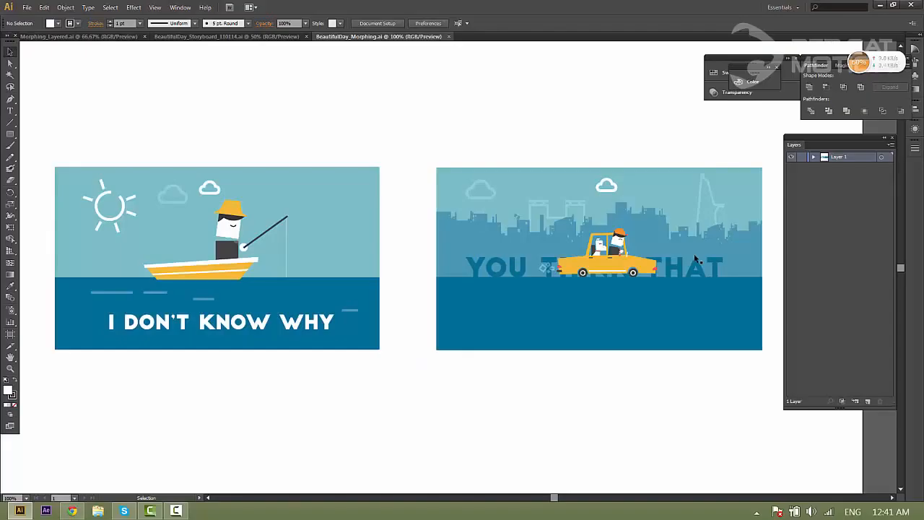
pyautogui.moveTo(447, 137)
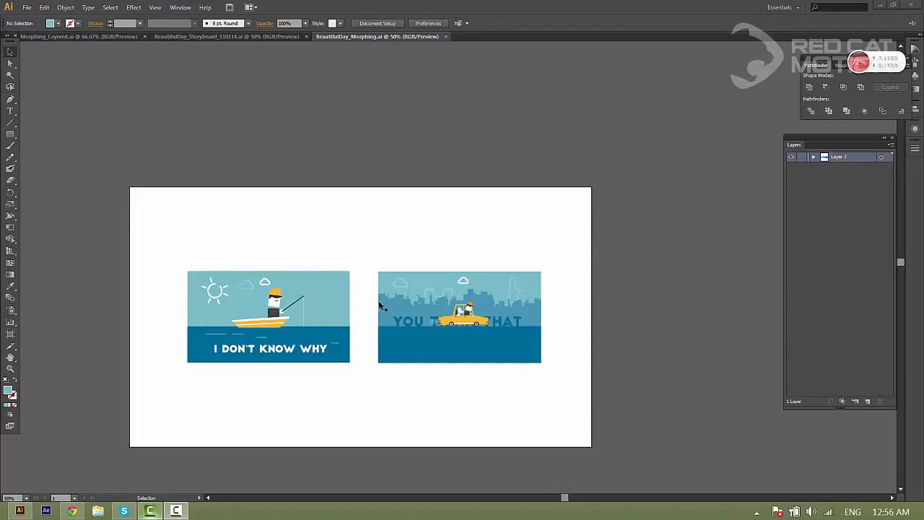
pyautogui.moveTo(410, 272)
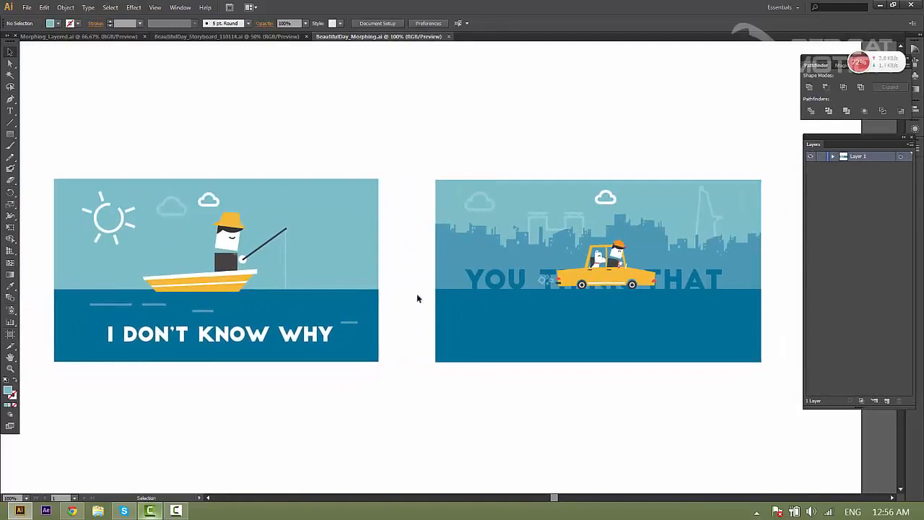
pyautogui.click(598, 325)
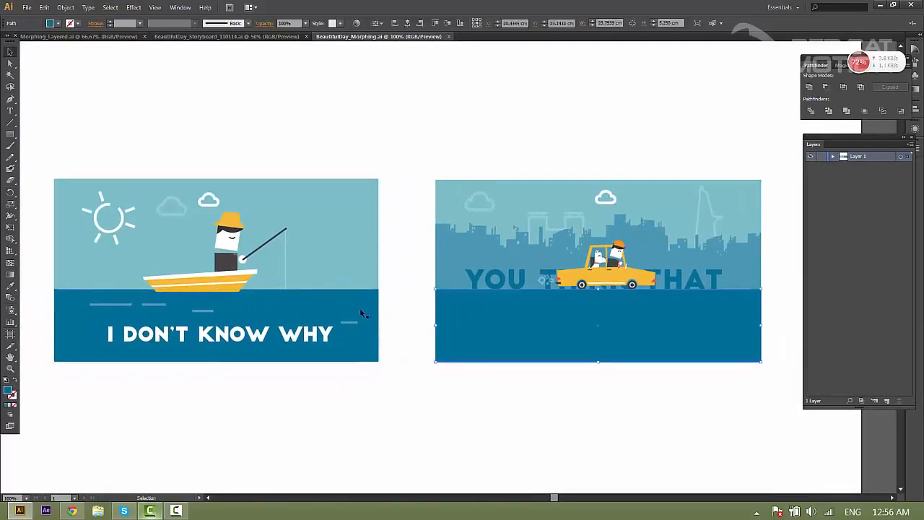
pyautogui.click(217, 325)
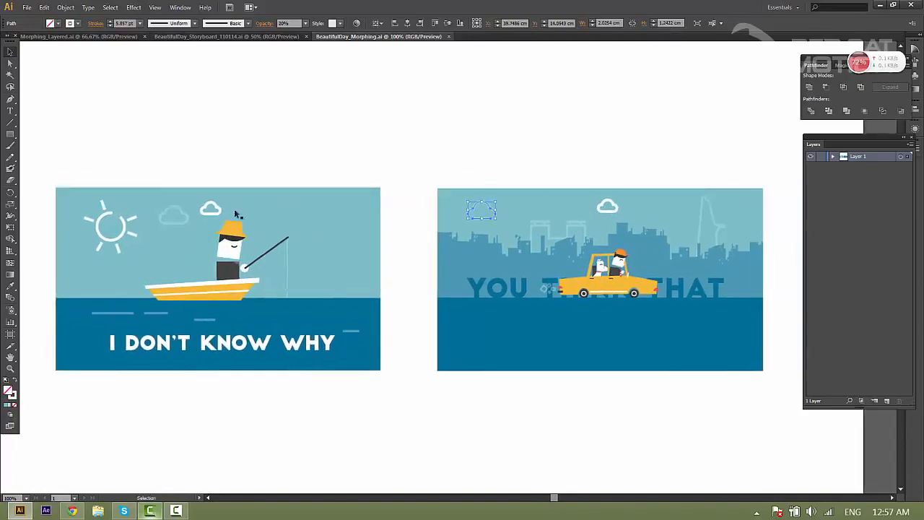
pyautogui.moveTo(513, 186)
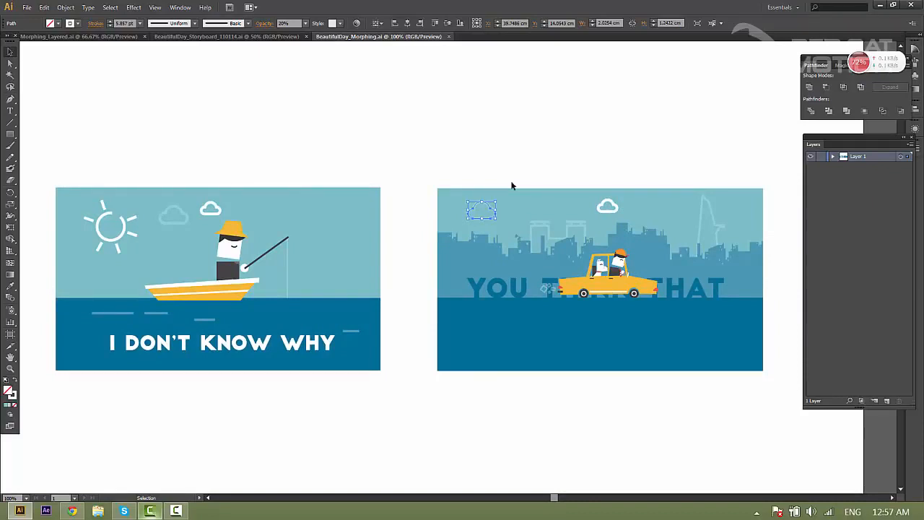
pyautogui.moveTo(218, 211)
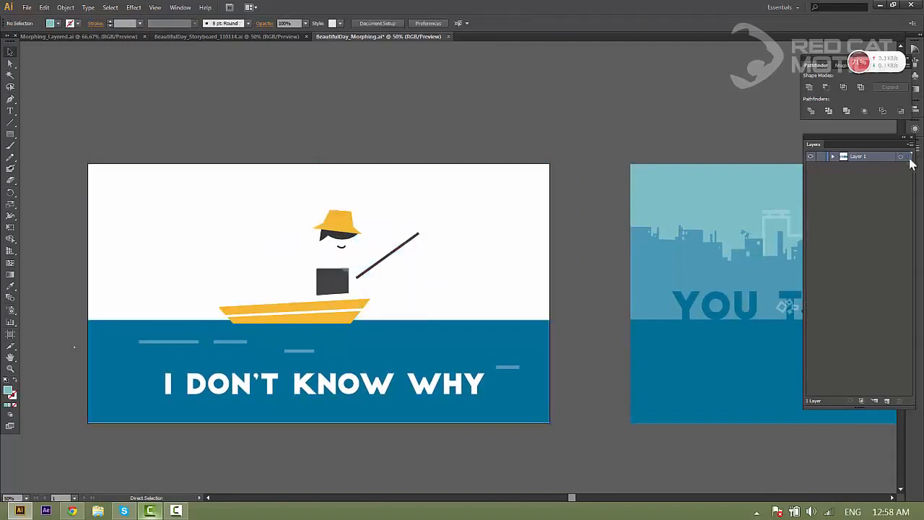
# Create a second layer for the sky-and-sea background and rename it Background
pyautogui.click(874, 401)
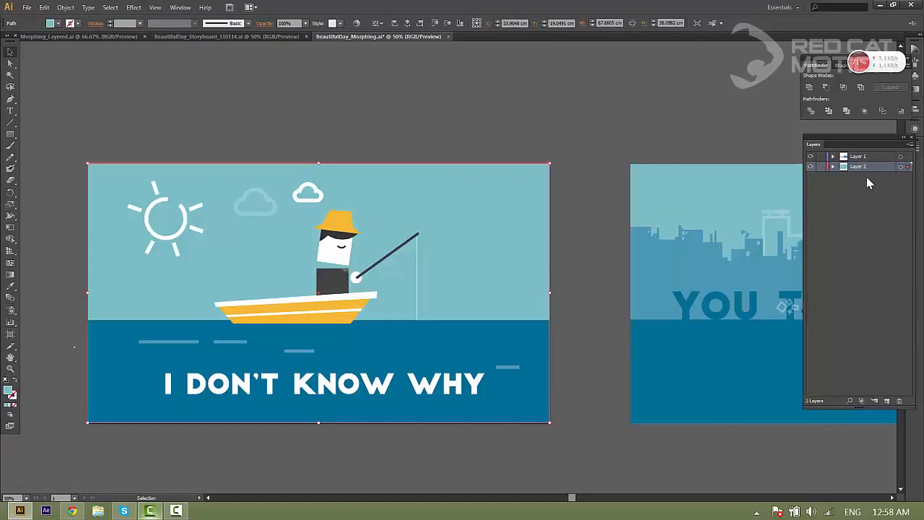
pyautogui.moveTo(424, 195)
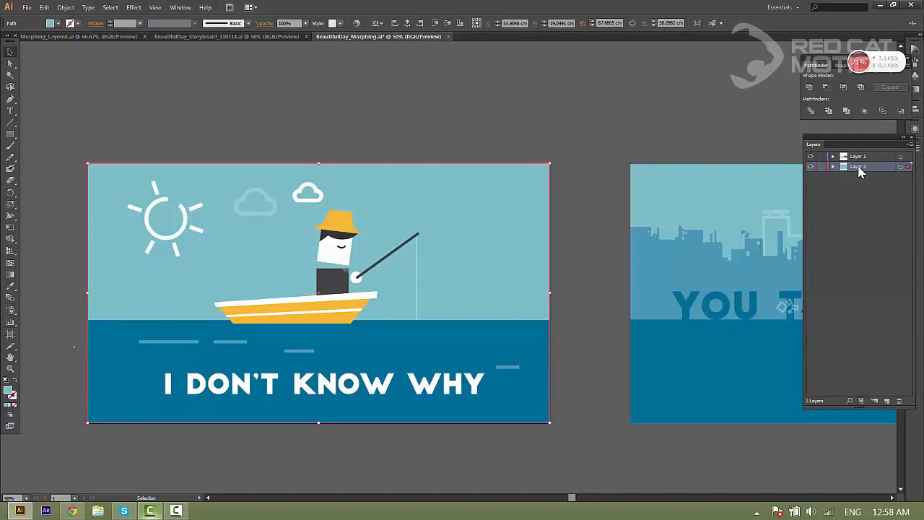
pyautogui.doubleClick(859, 166)
pyautogui.write('Sky')
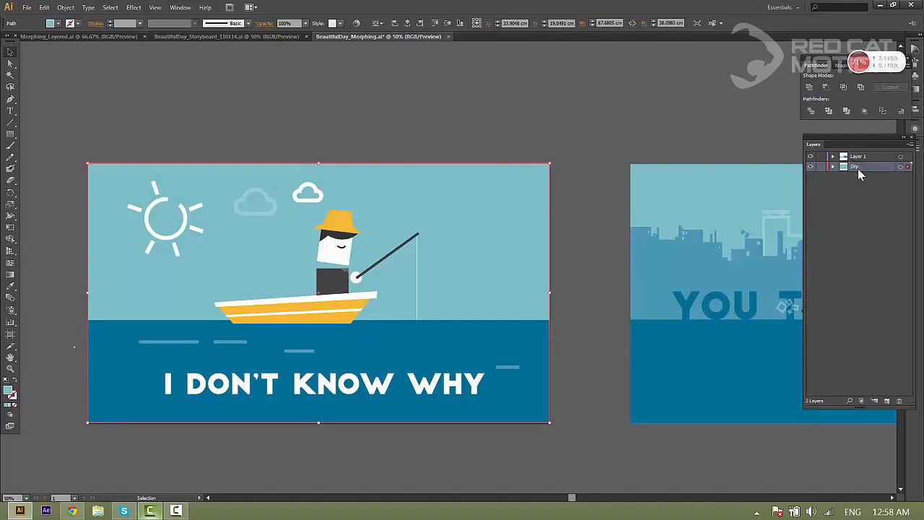
pyautogui.doubleClick(864, 167)
pyautogui.write('Background')
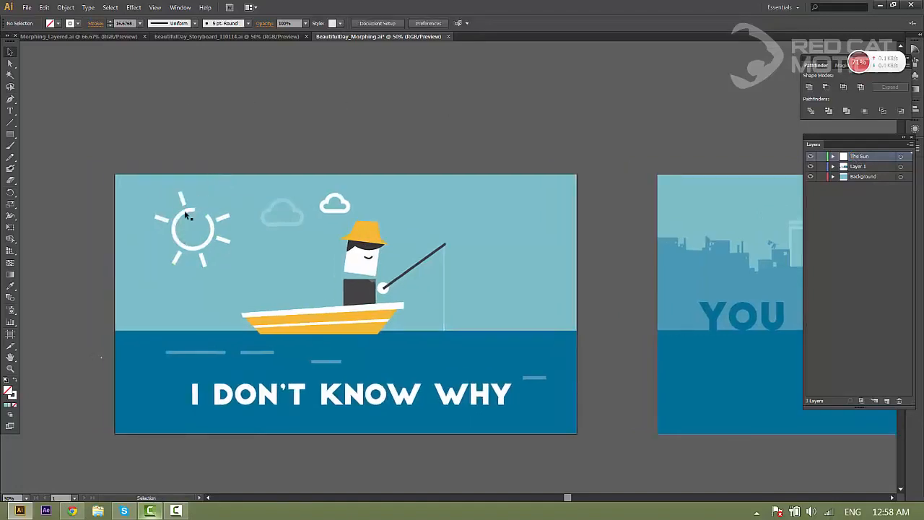
pyautogui.moveTo(189, 247)
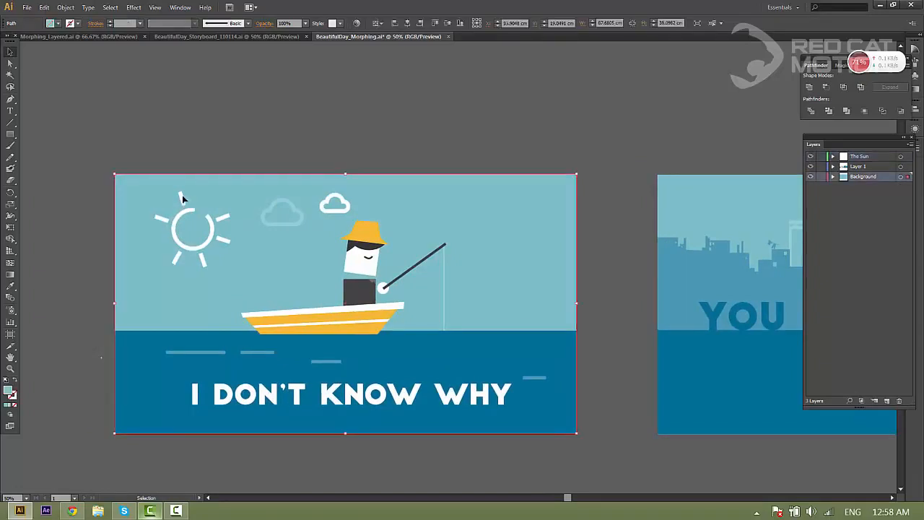
# Isolate the sun group, pull out its rays, and rename the new fourth layer holding the rays
pyautogui.click(191, 227)
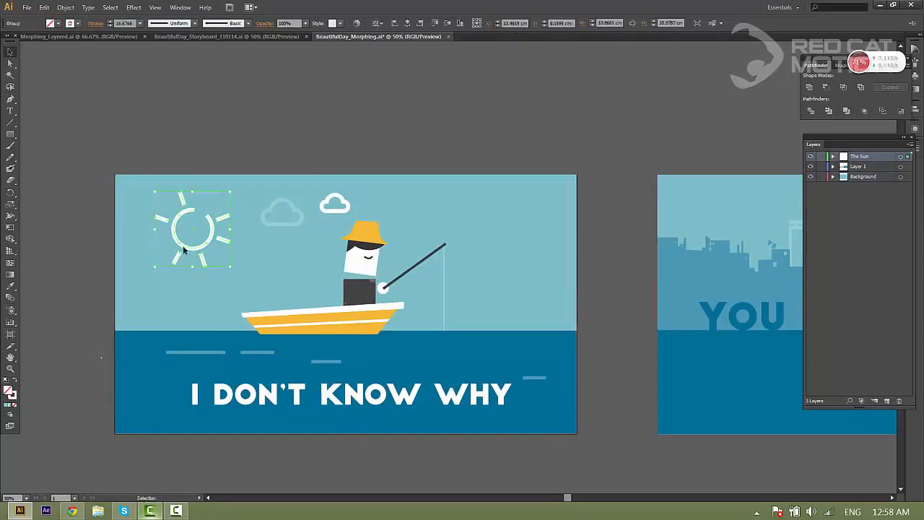
pyautogui.doubleClick(192, 228)
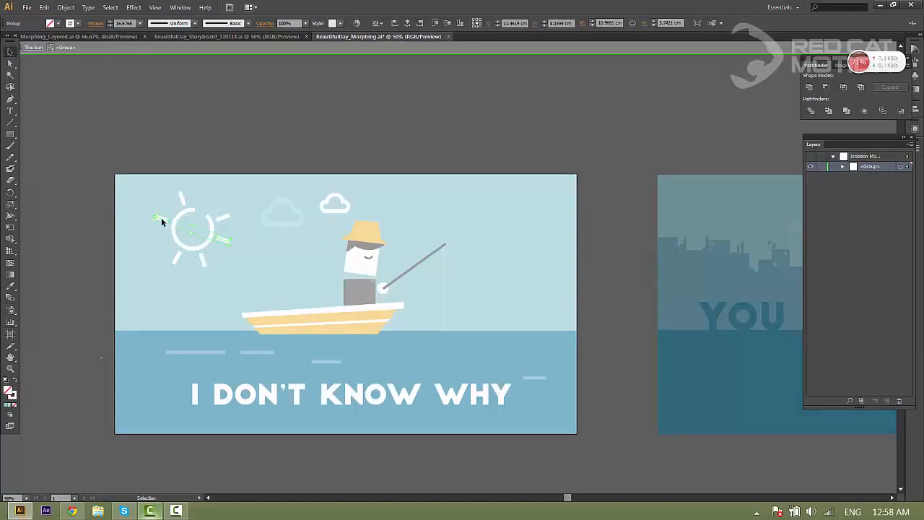
pyautogui.click(181, 227)
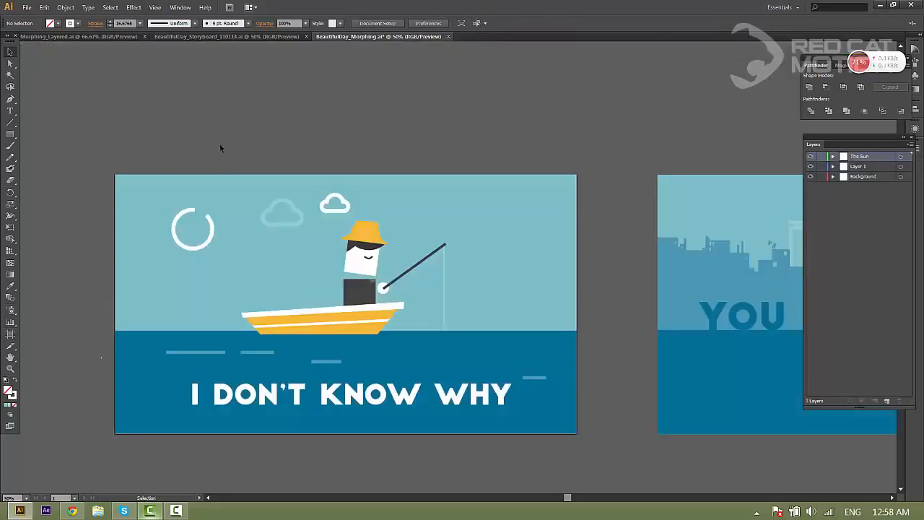
pyautogui.click(192, 228)
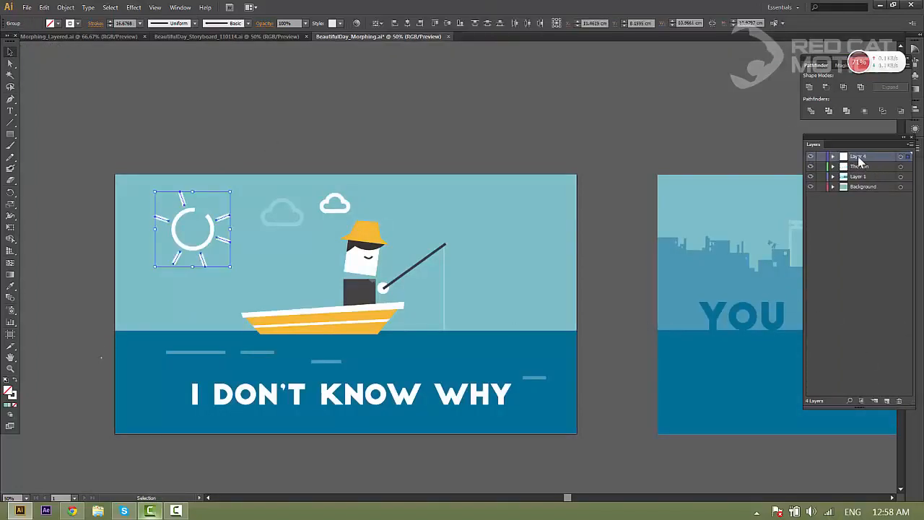
pyautogui.doubleClick(858, 156)
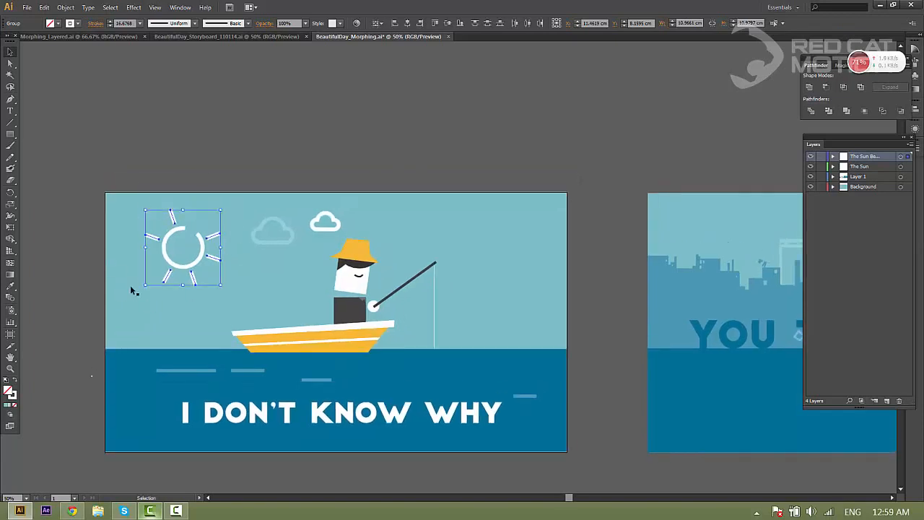
pyautogui.moveTo(240, 261)
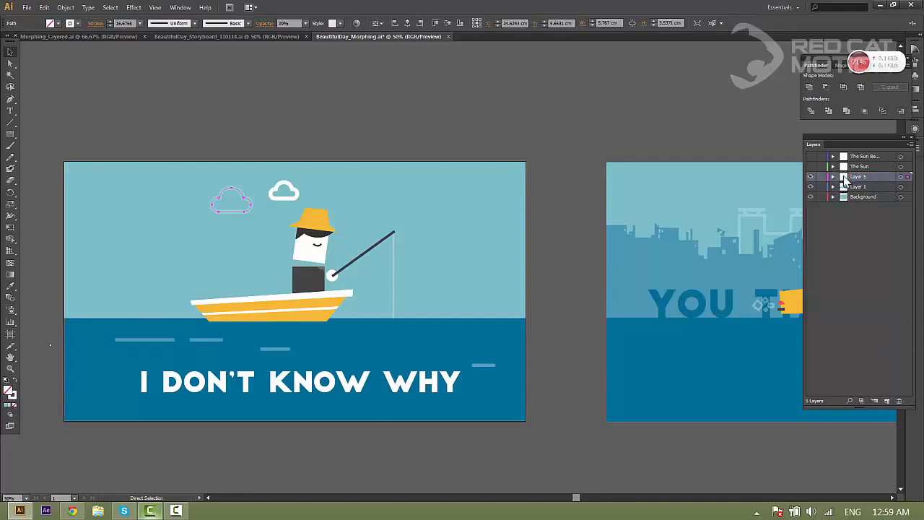
# Name the two cloud layers Cloud Dull and Cloud White, then hide Cloud White
pyautogui.doubleClick(858, 176)
pyautogui.write('Cloud Dull')
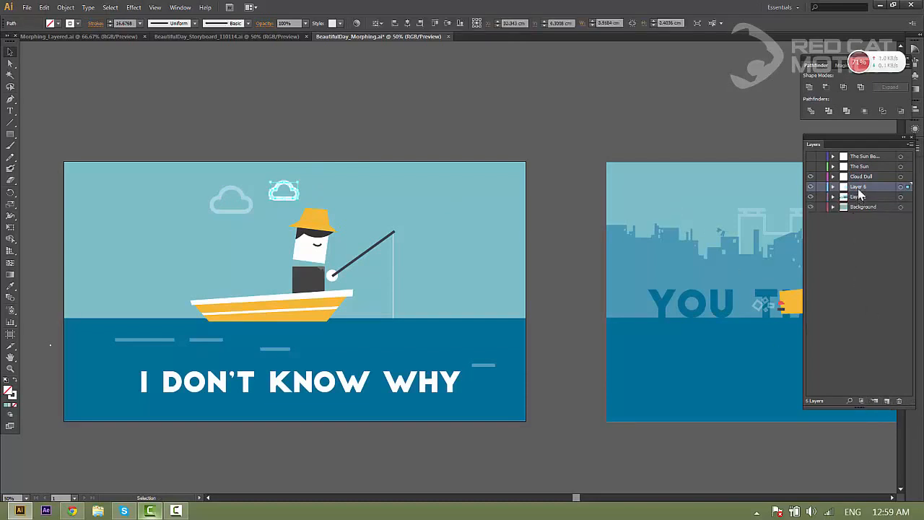
pyautogui.doubleClick(859, 186)
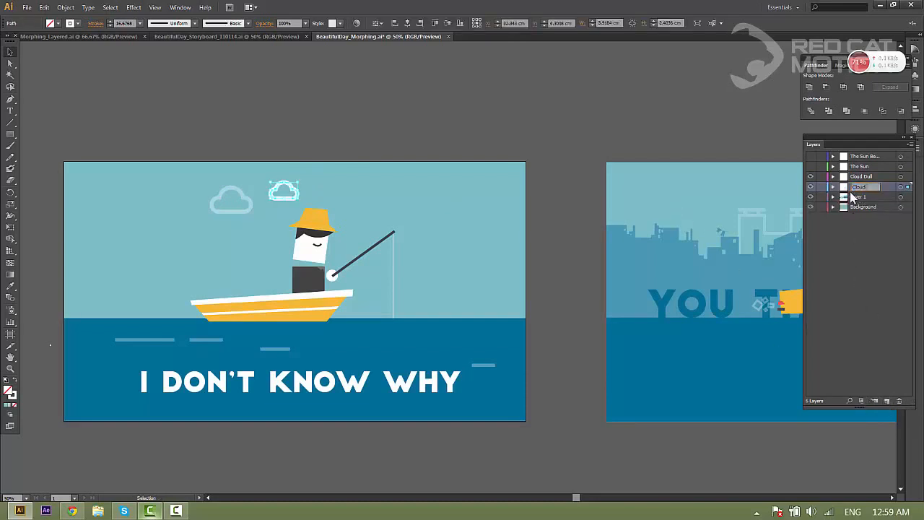
pyautogui.doubleClick(859, 186)
pyautogui.write(' White')
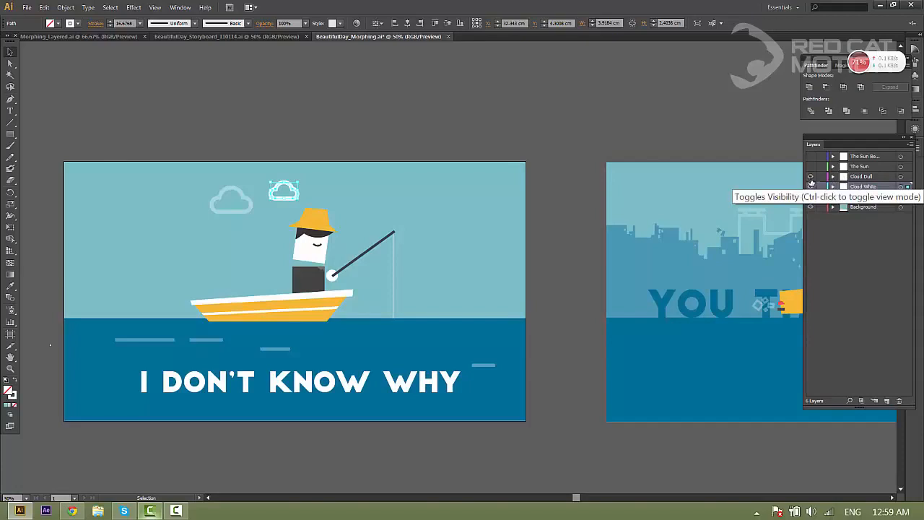
pyautogui.click(810, 186)
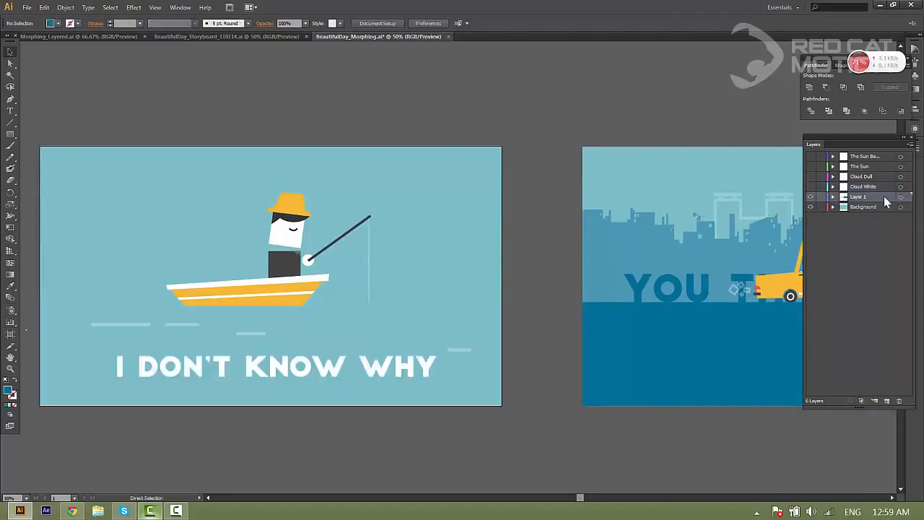
# Create a layer above the background for the dark blue sea and rename it Sea/Ground
pyautogui.click(875, 401)
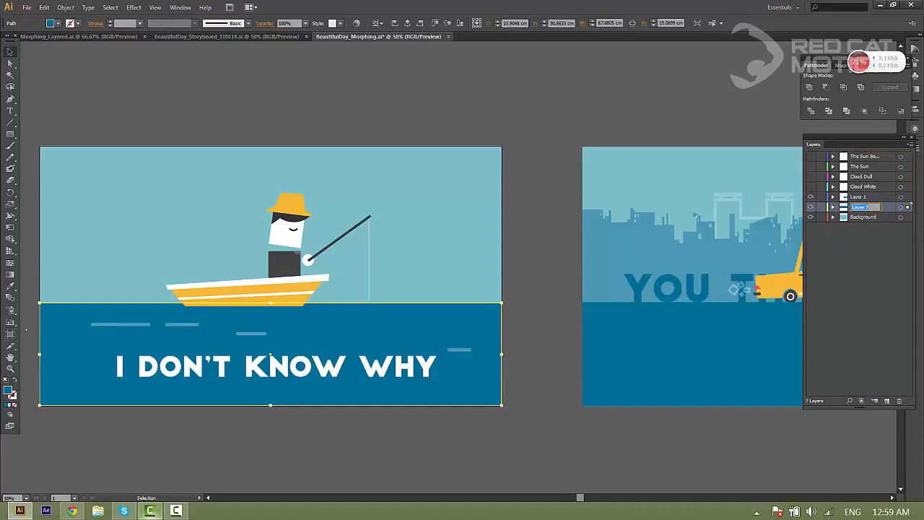
pyautogui.doubleClick(859, 207)
pyautogui.write('Sea/Ground')
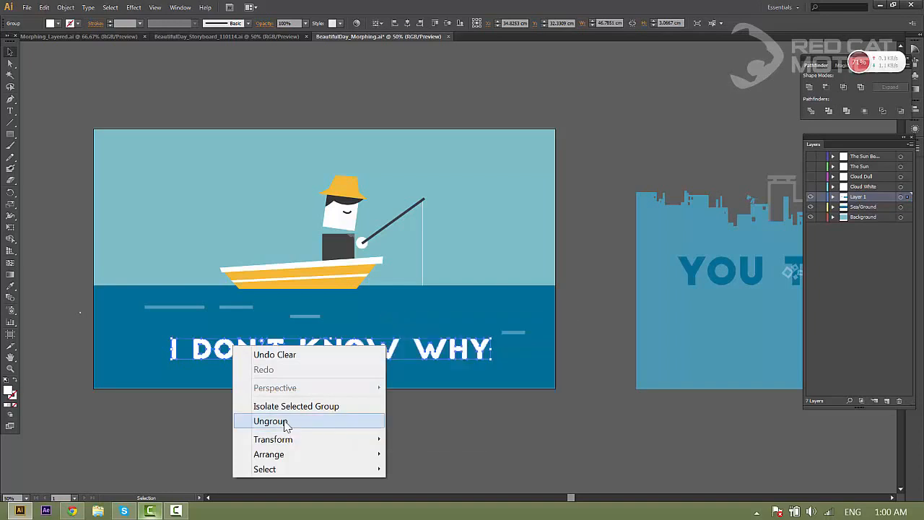
# Ungroup the caption, give each word a layer (I, Don't, KNow, Why), hide them and select the wave lines
pyautogui.click(270, 421)
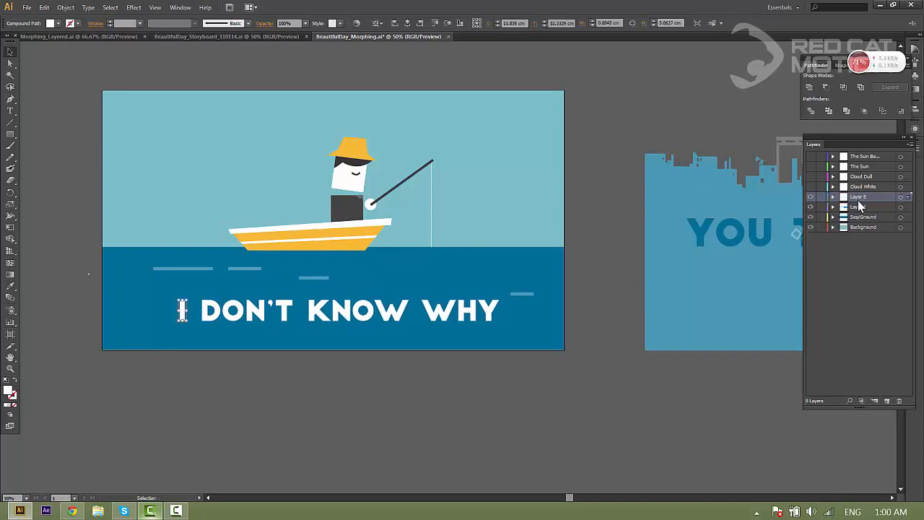
pyautogui.doubleClick(859, 197)
pyautogui.write('I')
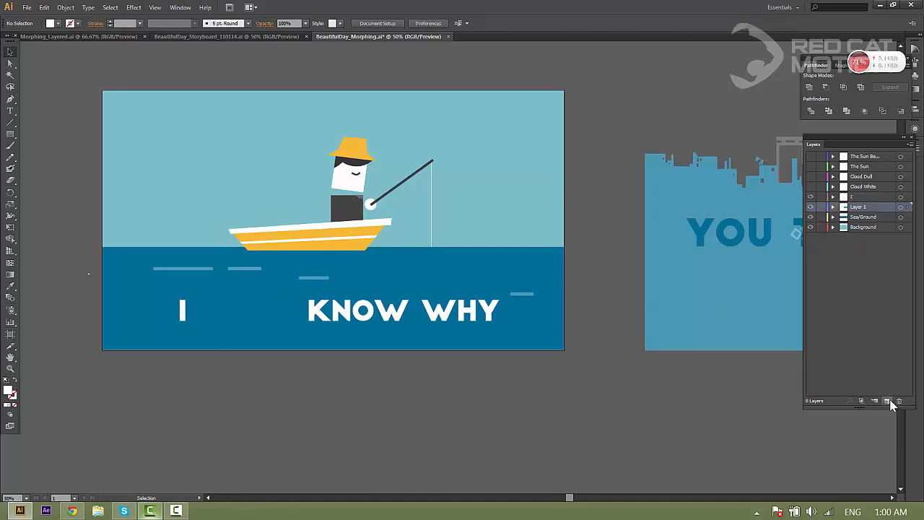
pyautogui.click(874, 400)
pyautogui.write("Don't")
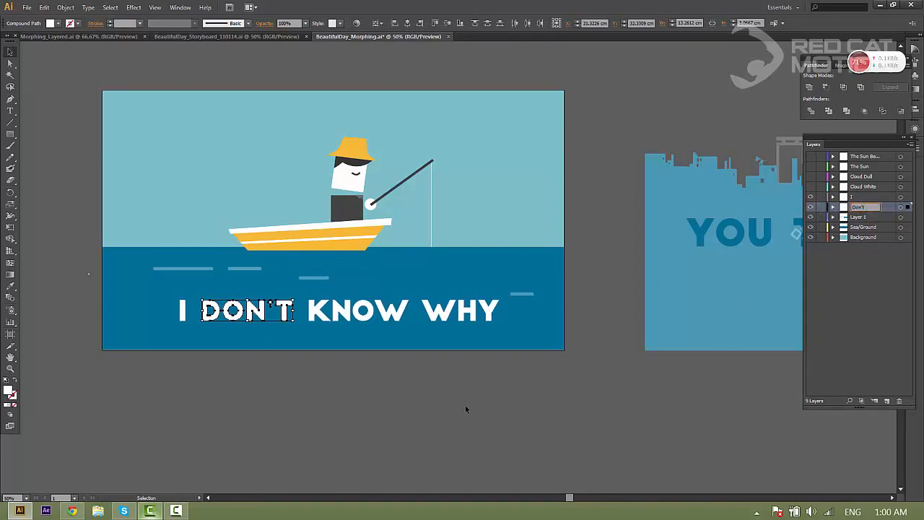
pyautogui.moveTo(338, 337)
pyautogui.write('Why')
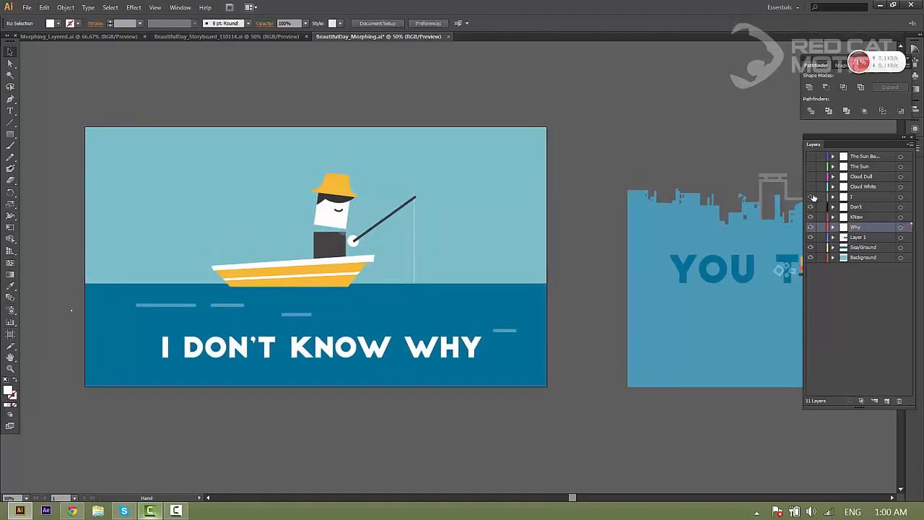
pyautogui.click(810, 197)
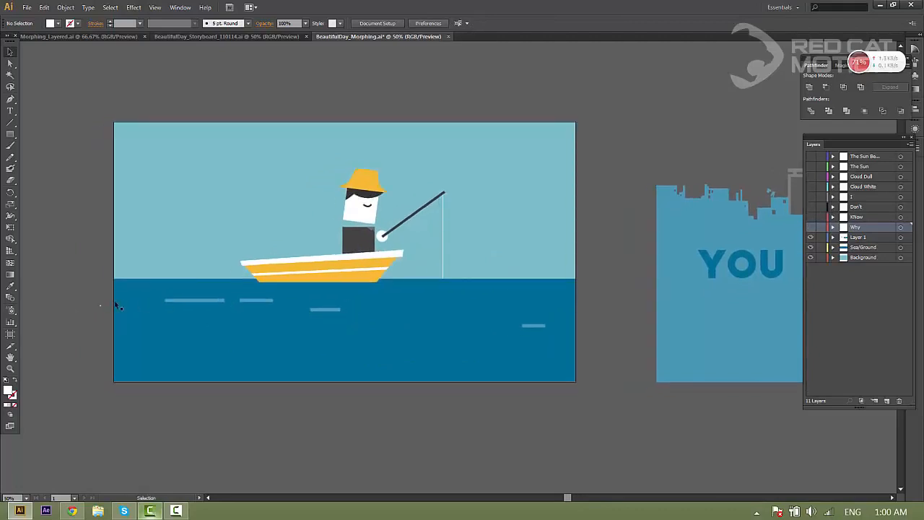
pyautogui.moveTo(183, 315)
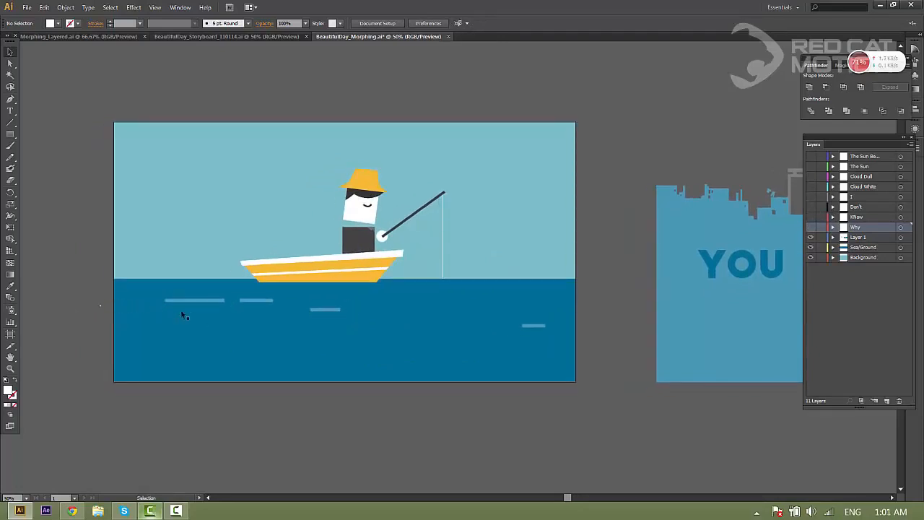
pyautogui.click(193, 300)
pyautogui.write('Wave')
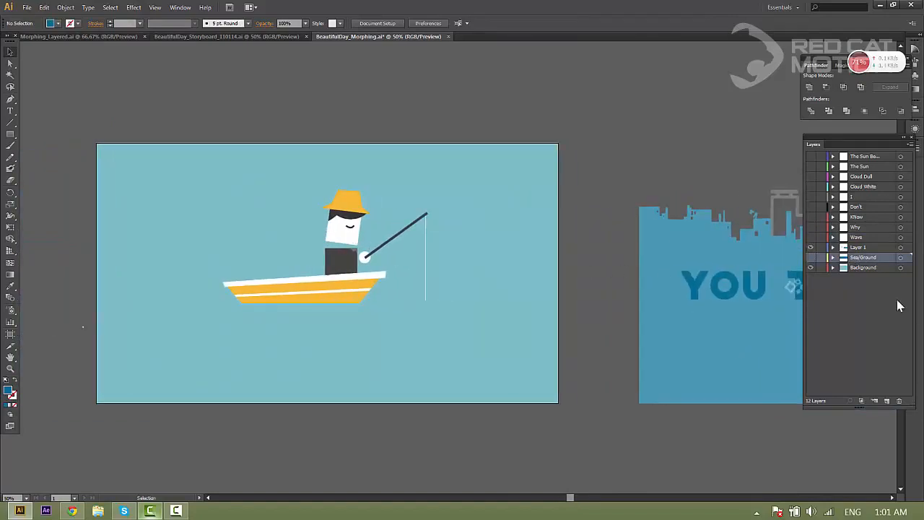
pyautogui.moveTo(316, 245)
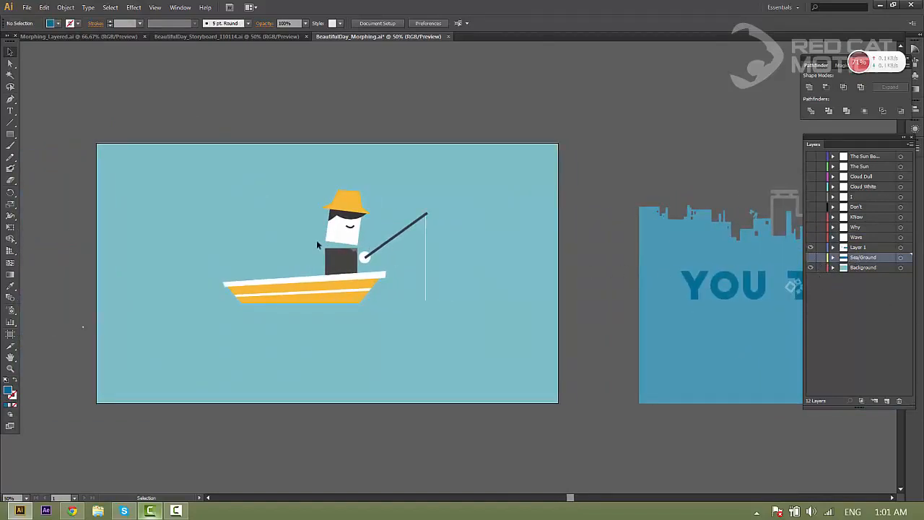
pyautogui.click(857, 247)
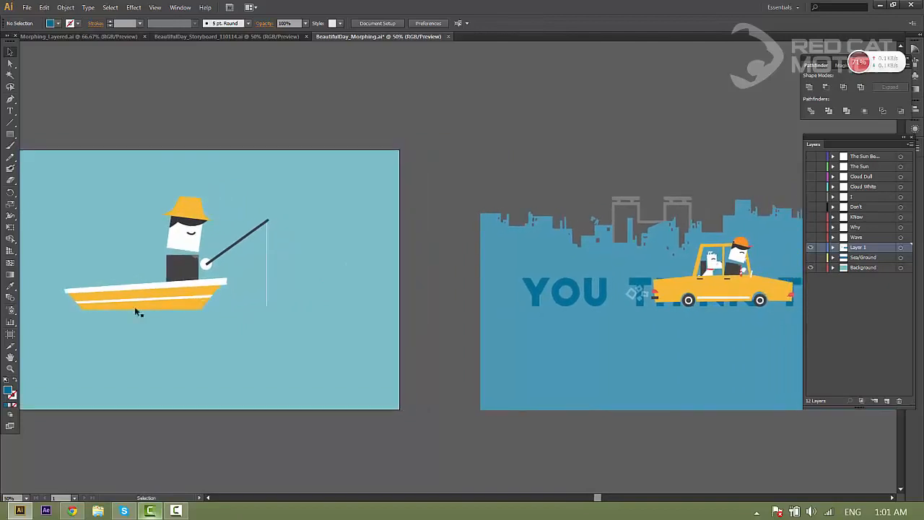
pyautogui.click(166, 289)
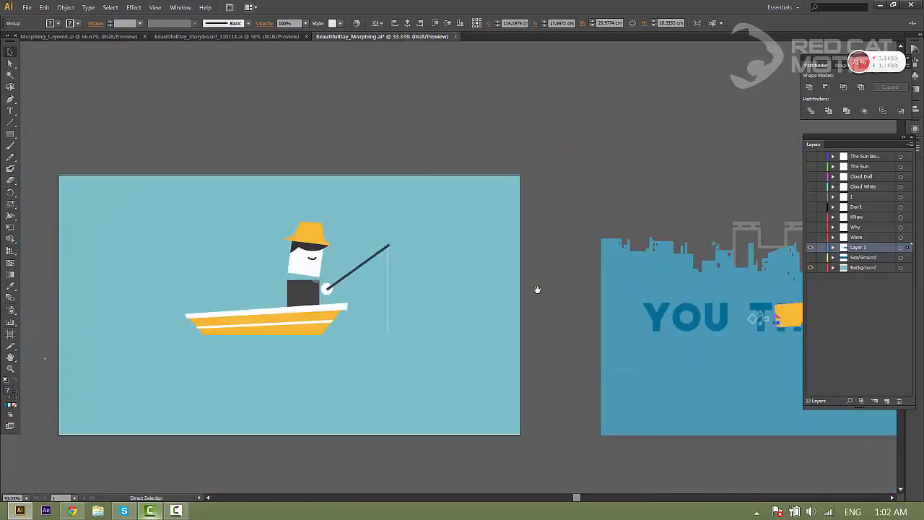
# Select the boat and ungroup it into its parts
pyautogui.click(307, 264)
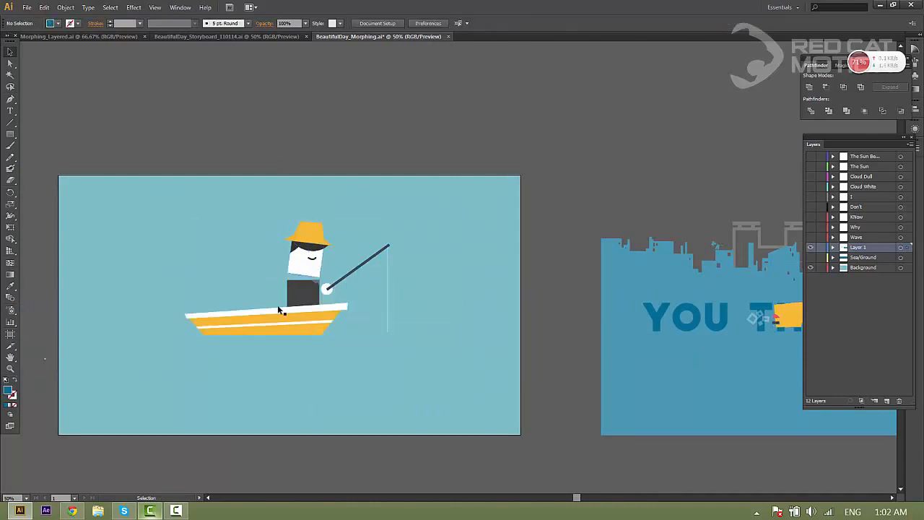
pyautogui.rightClick(282, 311)
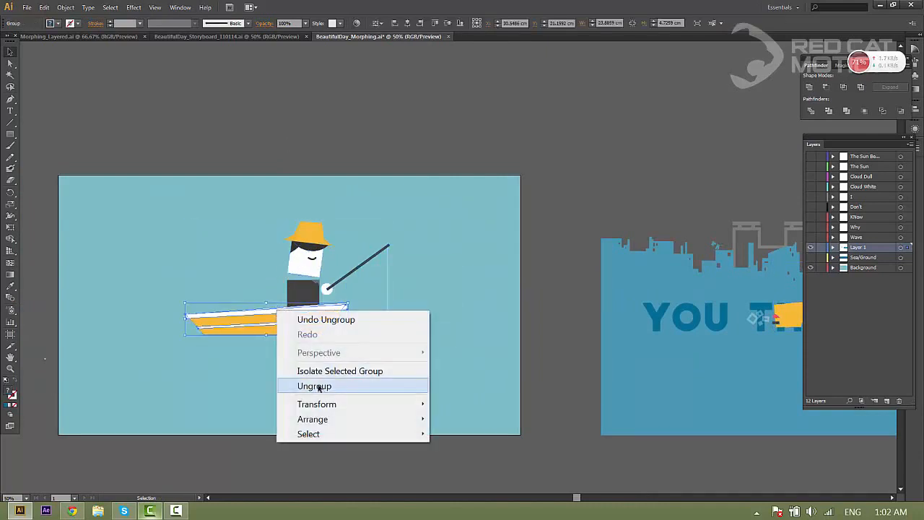
pyautogui.click(314, 385)
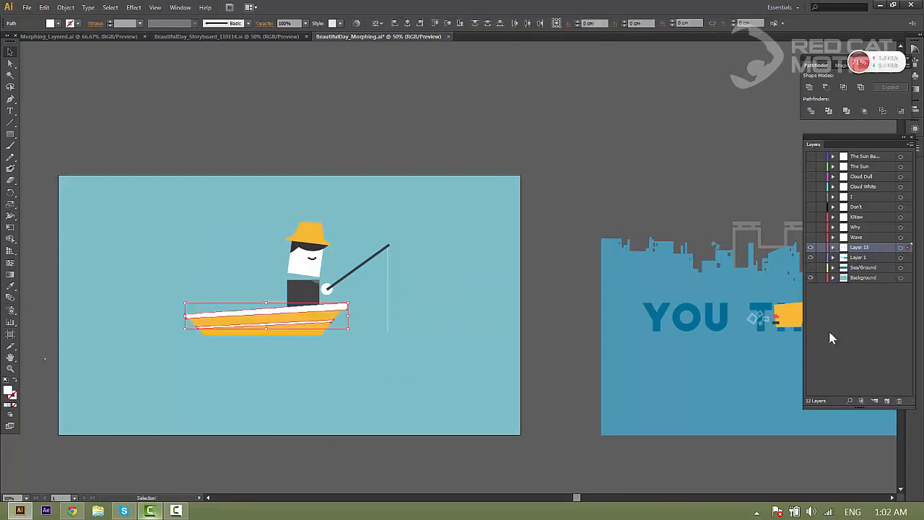
# Put the white stripes on White Boat 1 and White Boat 2 layers and hide them
pyautogui.doubleClick(859, 247)
pyautogui.write('White Boat 1')
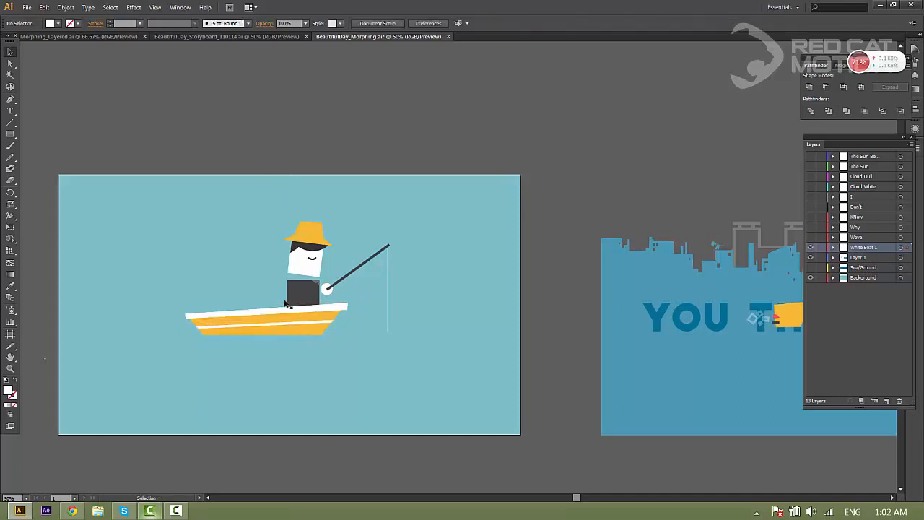
pyautogui.click(857, 257)
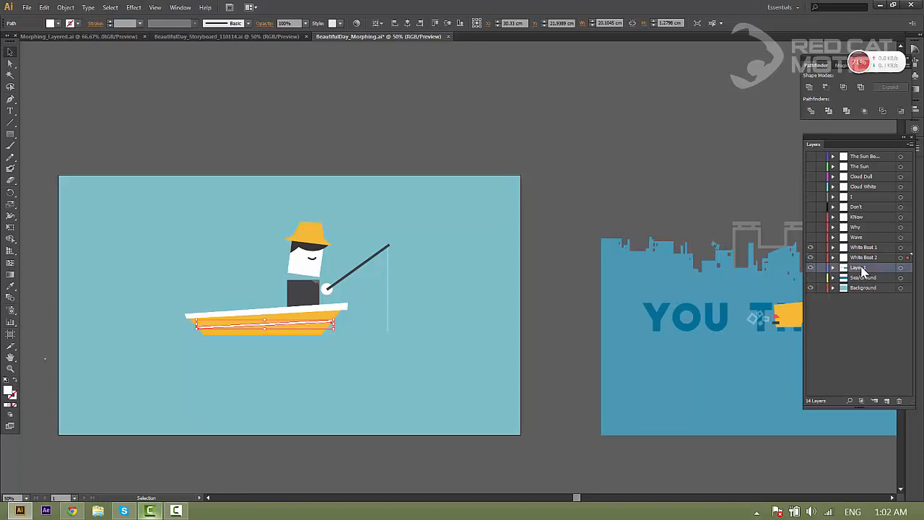
pyautogui.click(810, 246)
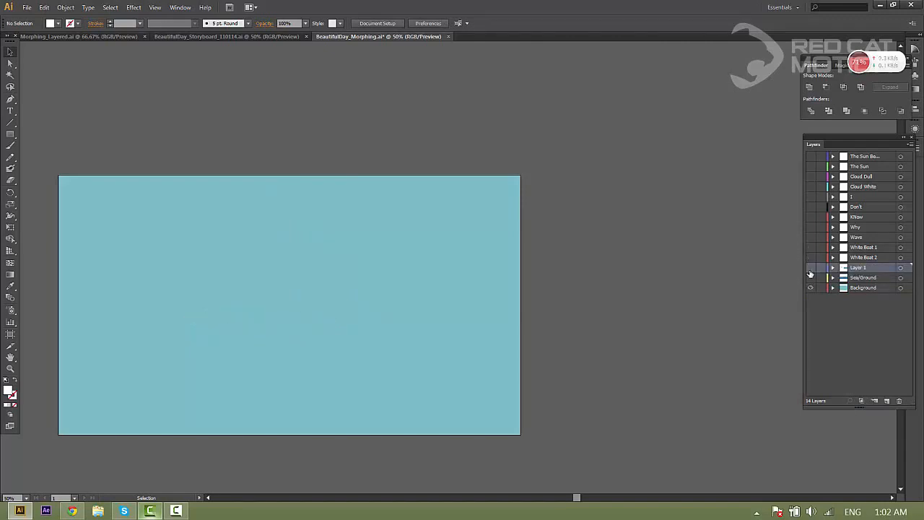
# Create a layer named Yellow Boat for the hull, hide it, then select the fishing pole
pyautogui.click(810, 267)
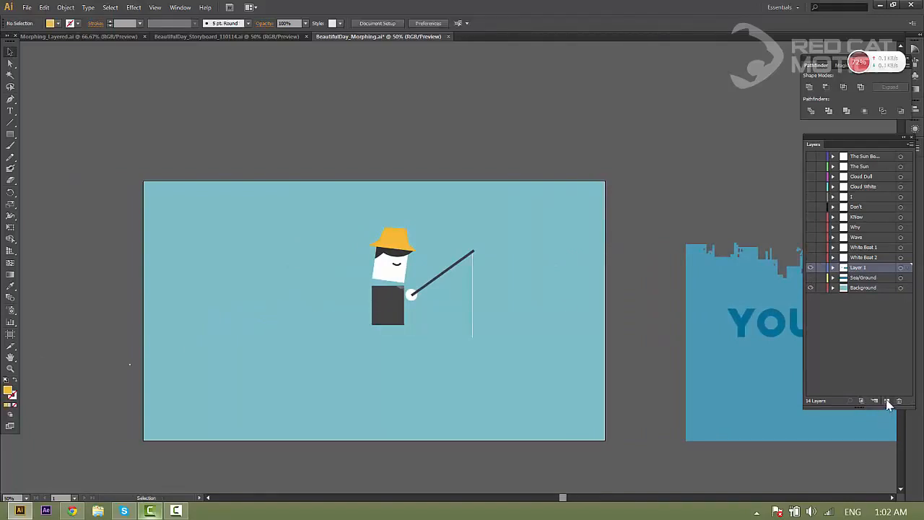
pyautogui.click(888, 401)
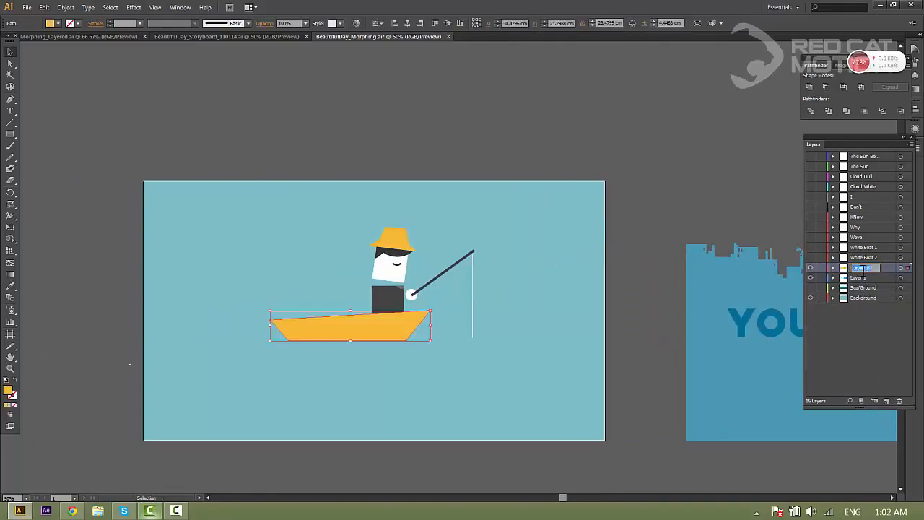
pyautogui.write('Yellow Boat')
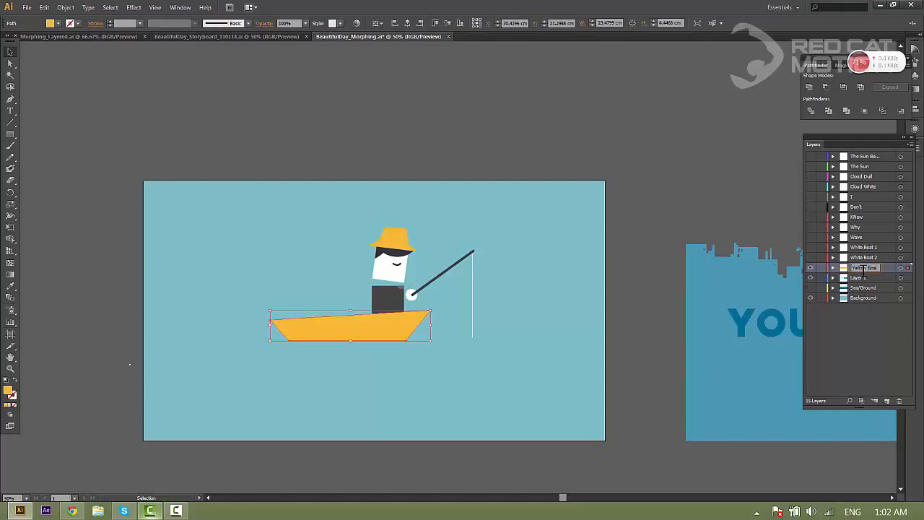
pyautogui.click(811, 267)
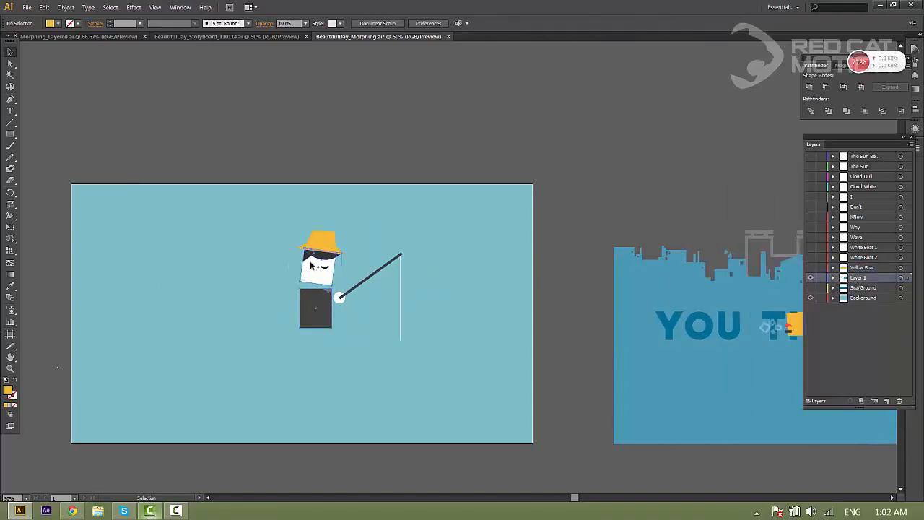
pyautogui.click(375, 274)
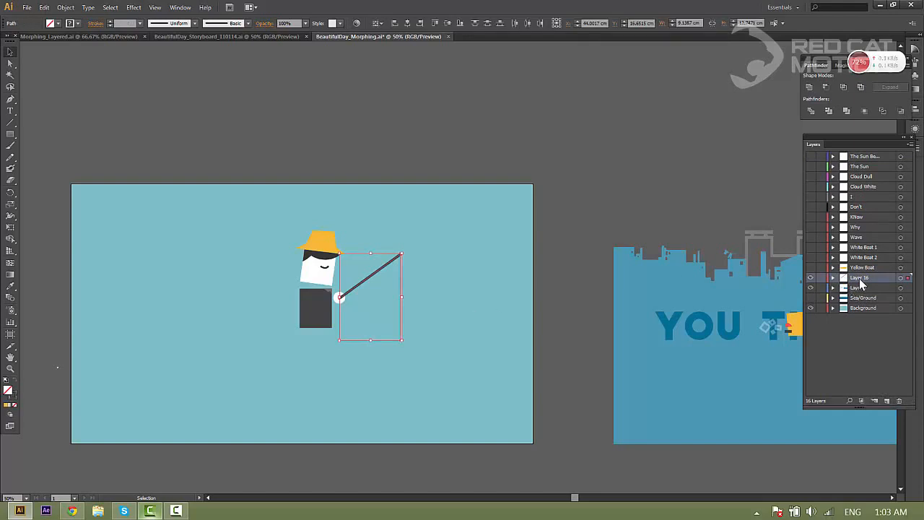
# Rename the new layers Fishing Pole, Hand and Hat
pyautogui.doubleClick(859, 277)
pyautogui.write('Fishing Pole')
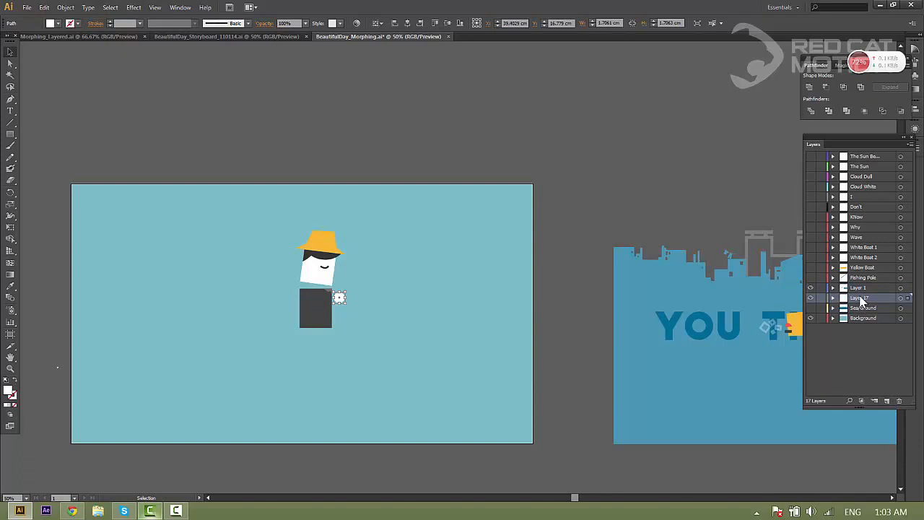
pyautogui.doubleClick(859, 298)
pyautogui.write('Hand')
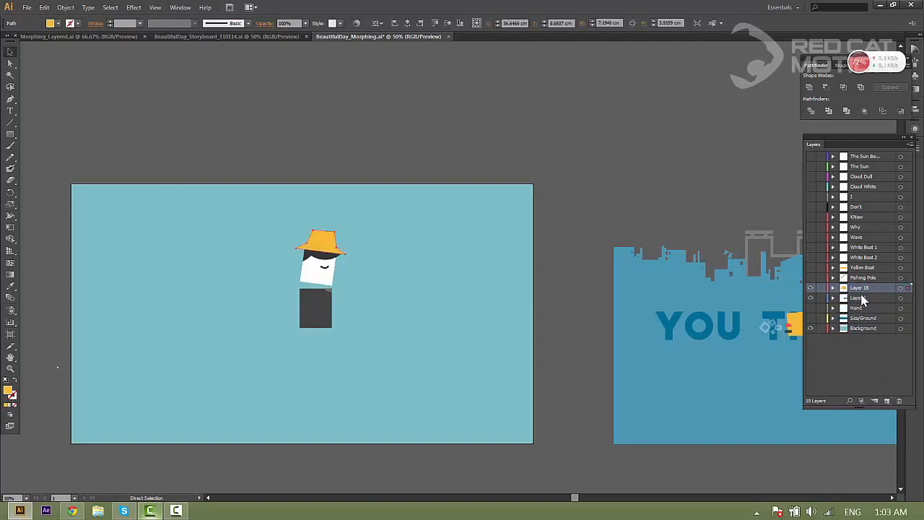
pyautogui.doubleClick(859, 287)
pyautogui.write('Hat')
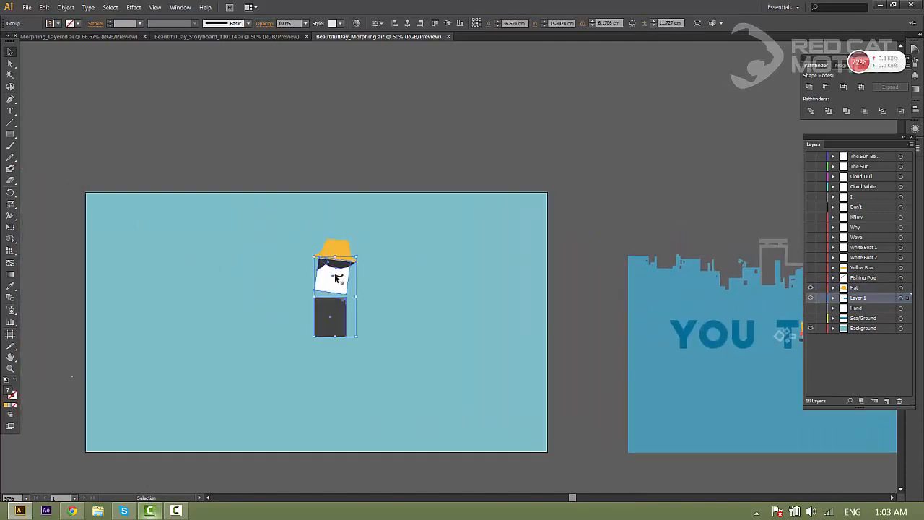
# Select the character's head and body and enter its group in Isolation Mode
pyautogui.doubleClick(335, 289)
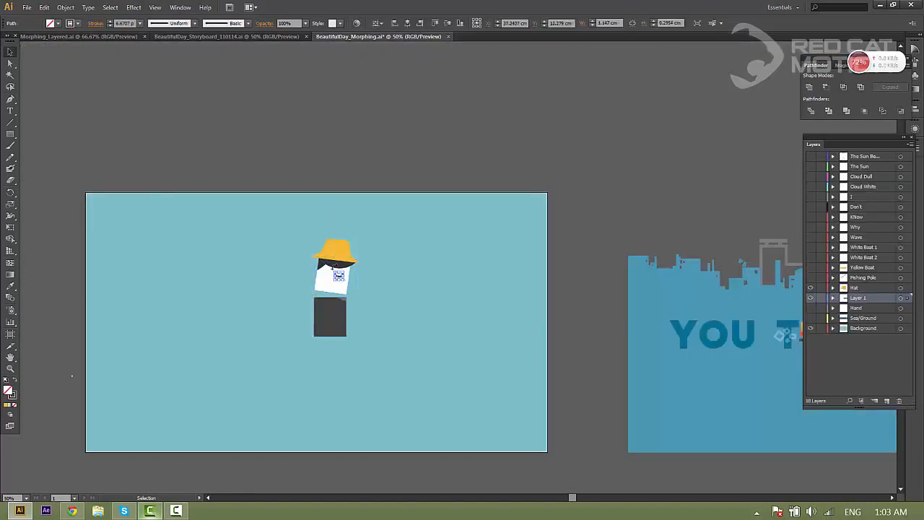
pyautogui.doubleClick(336, 271)
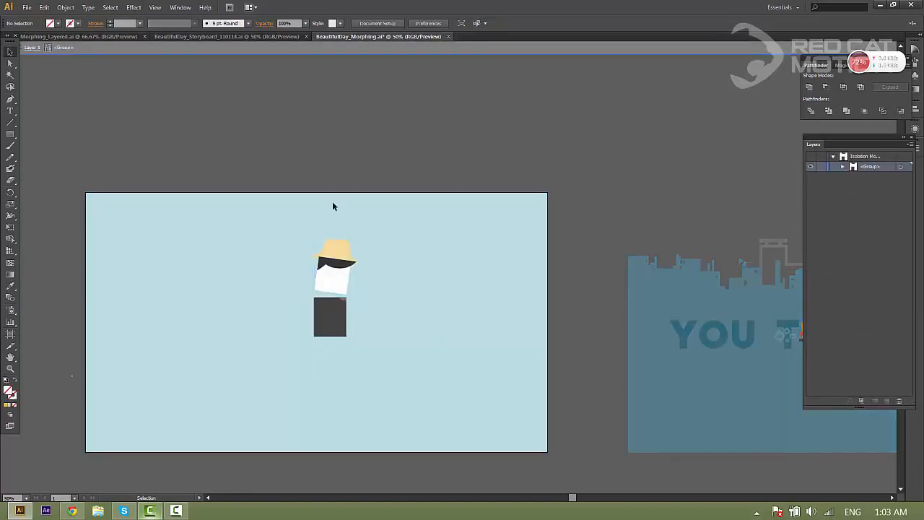
# Ungroup the character and put head and dark body on separate Head and Body layers
pyautogui.rightClick(335, 282)
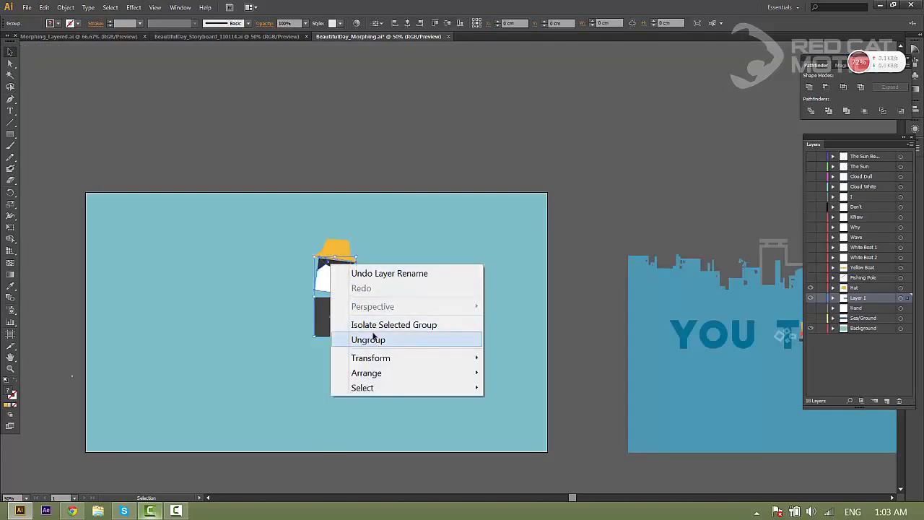
pyautogui.click(368, 339)
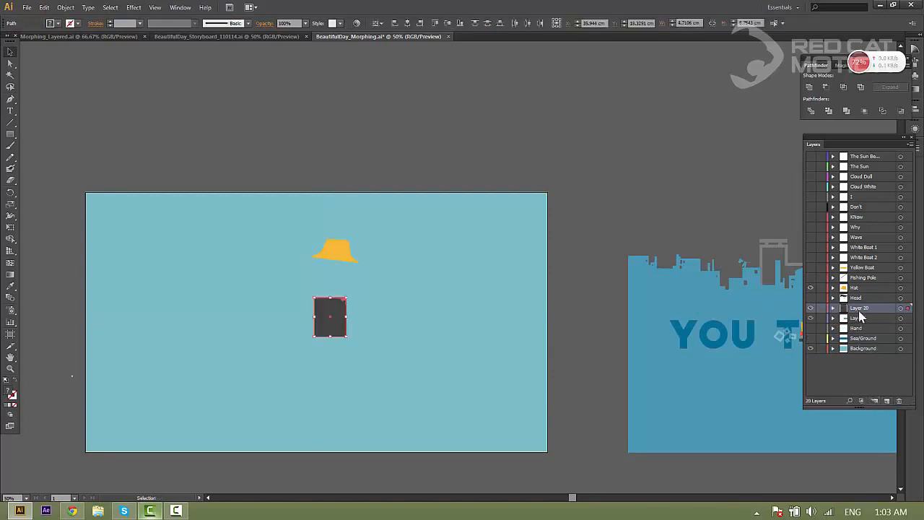
pyautogui.doubleClick(859, 308)
pyautogui.write('Body')
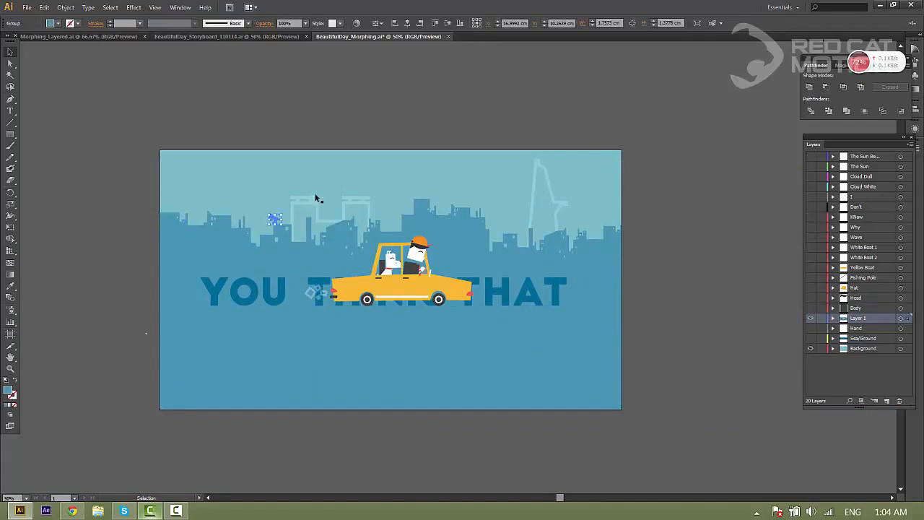
# Deselect everything on the taxi artboard with the YOU THINK THAT caption in view
pyautogui.click(274, 240)
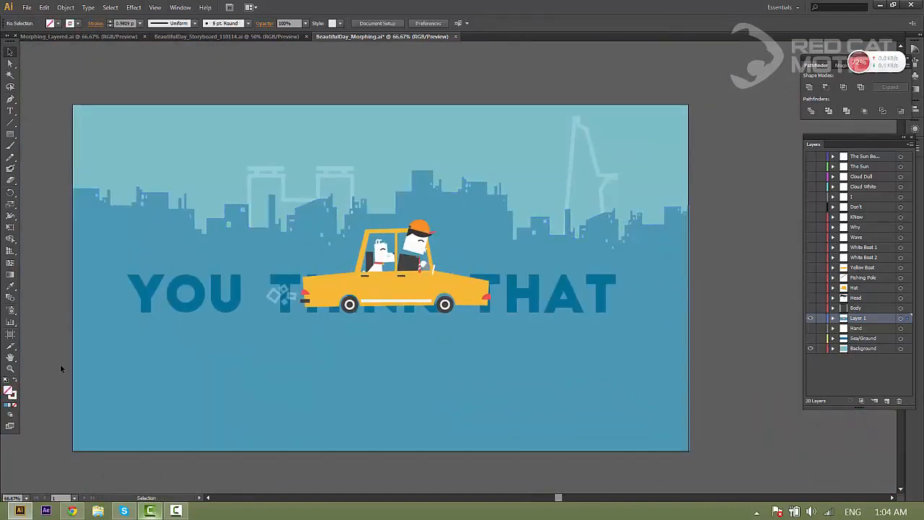
pyautogui.moveTo(159, 229)
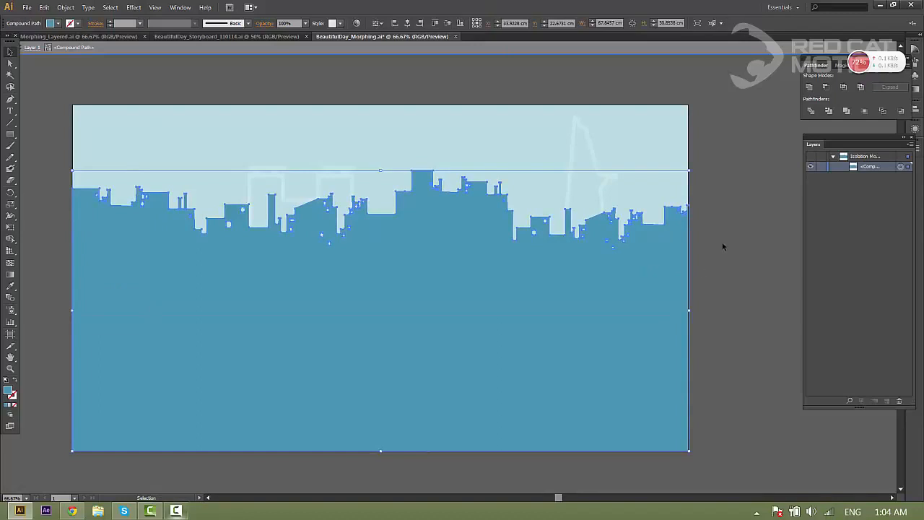
pyautogui.moveTo(152, 329)
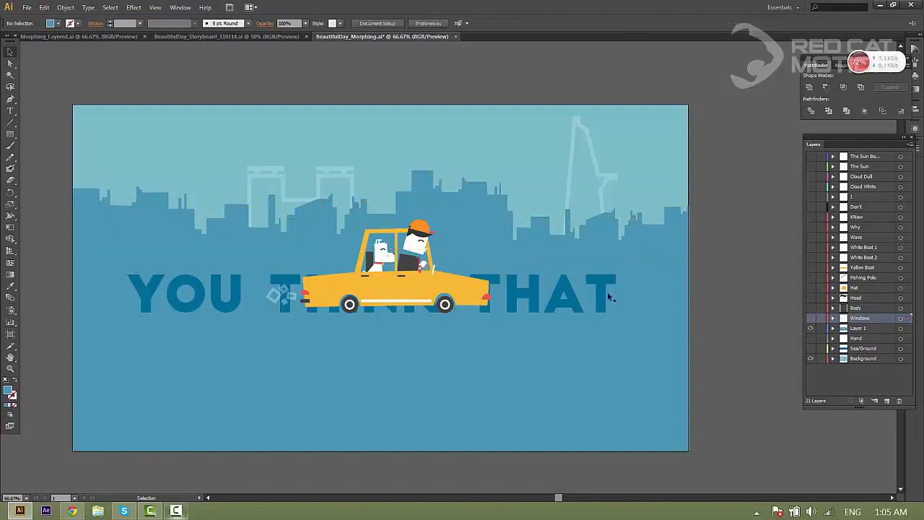
# Move the dark city skyline onto a new layer named City and add a Windows layer
pyautogui.click(810, 317)
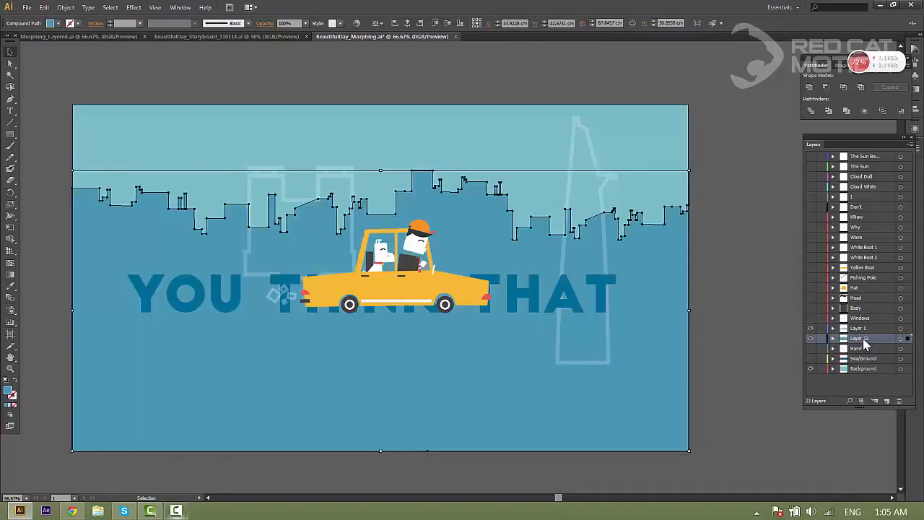
pyautogui.doubleClick(859, 337)
pyautogui.write('City')
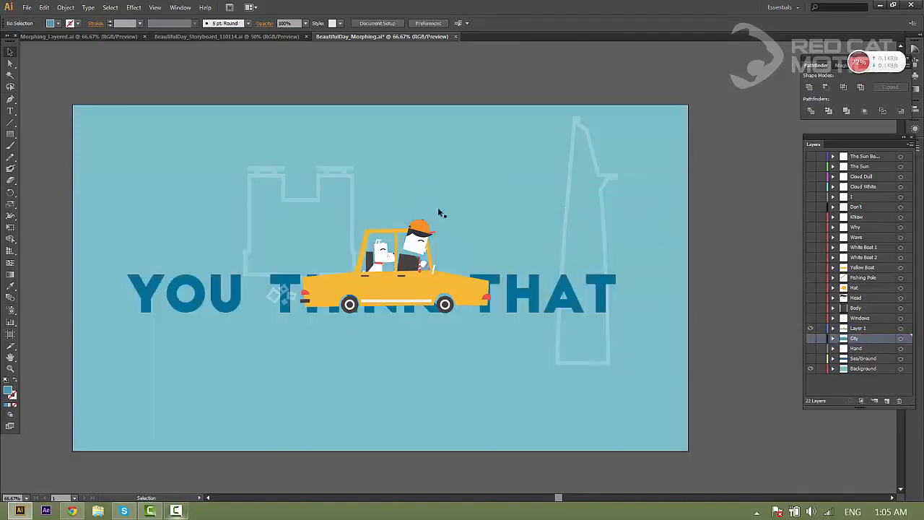
pyautogui.click(296, 210)
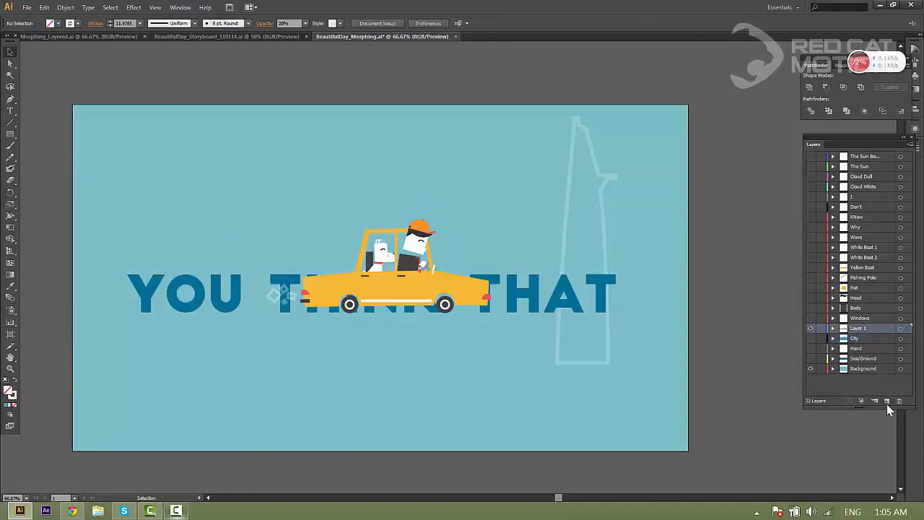
# Put the two building outlines on new Vincom and Bitexco layers, then hide Bitexco
pyautogui.click(886, 400)
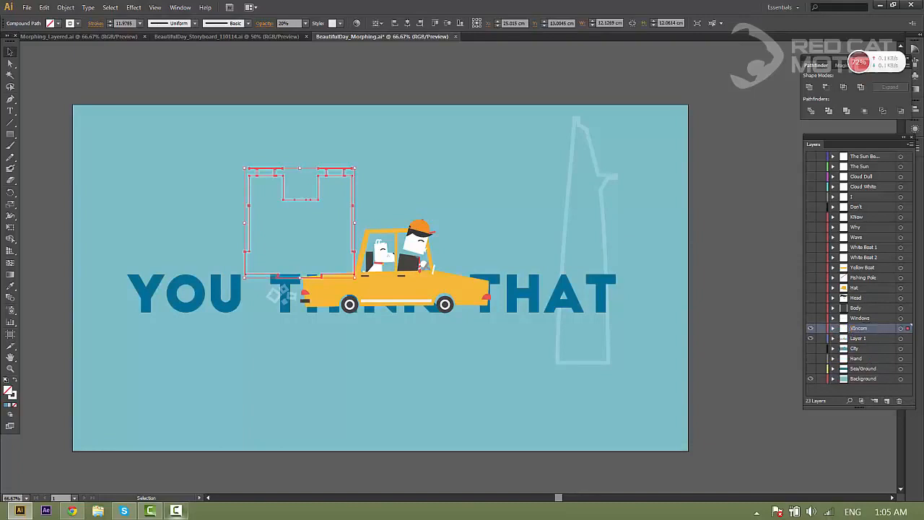
pyautogui.doubleClick(859, 329)
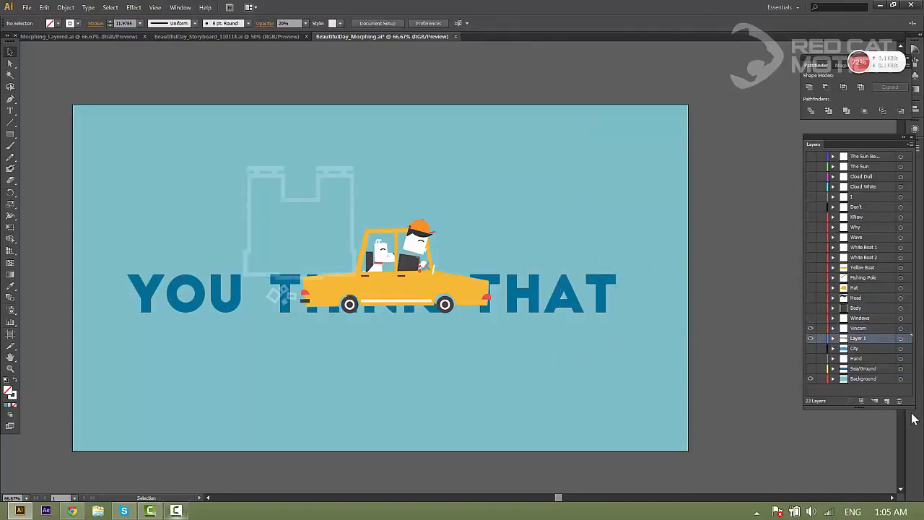
pyautogui.click(887, 401)
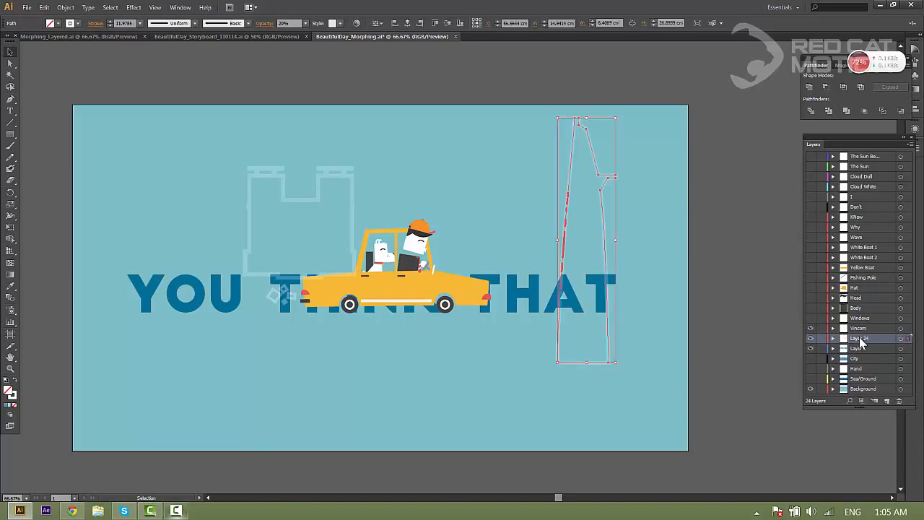
pyautogui.doubleClick(859, 338)
pyautogui.write('Bitexco')
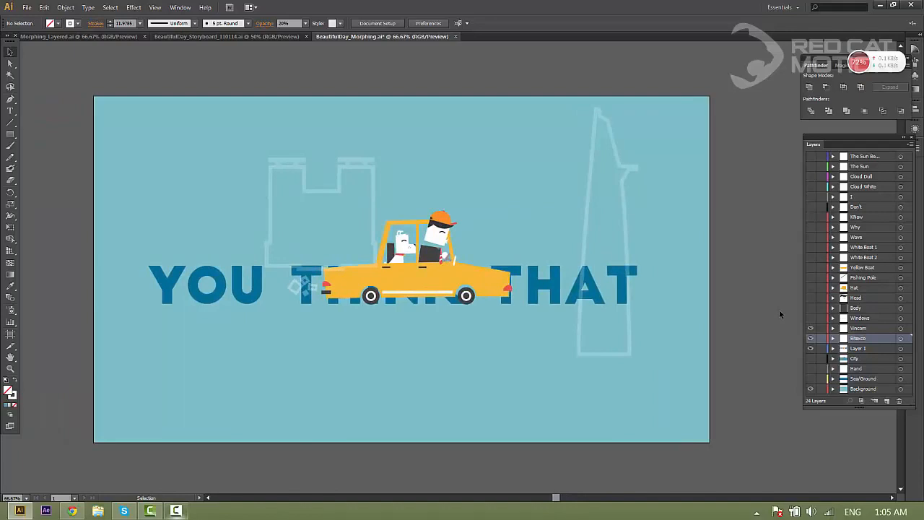
pyautogui.moveTo(742, 258)
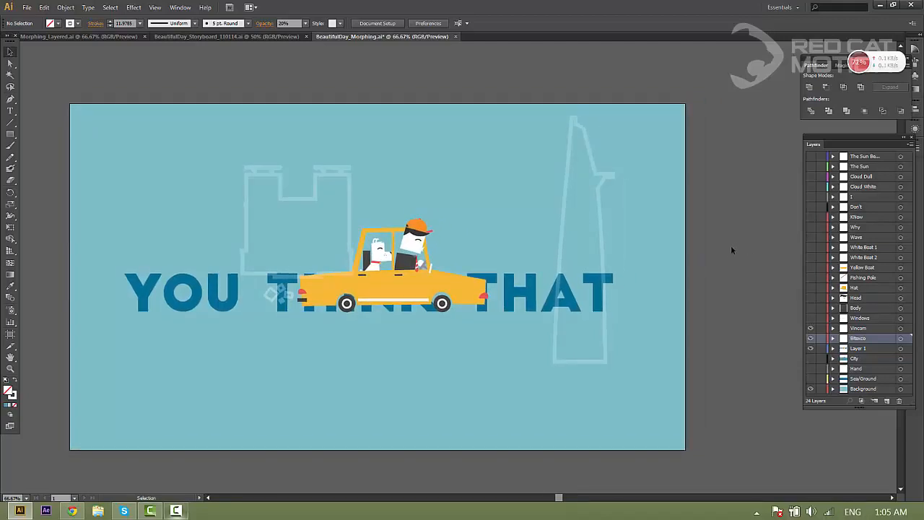
pyautogui.click(810, 332)
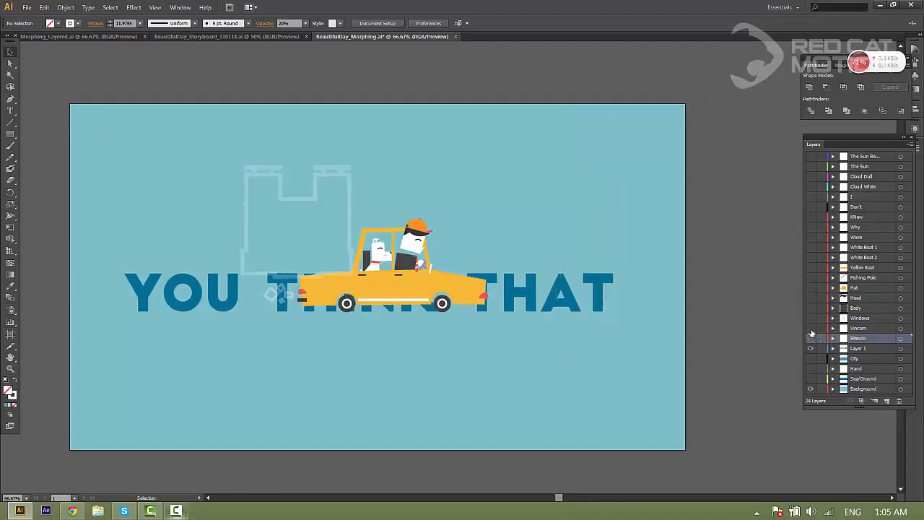
# Hide the Vincom outline and move the word YOU onto its own layer
pyautogui.click(810, 337)
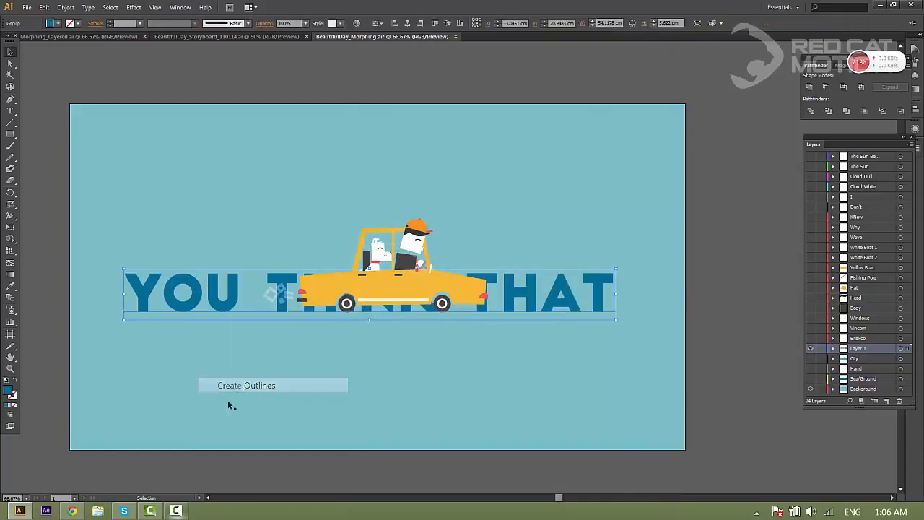
pyautogui.click(246, 384)
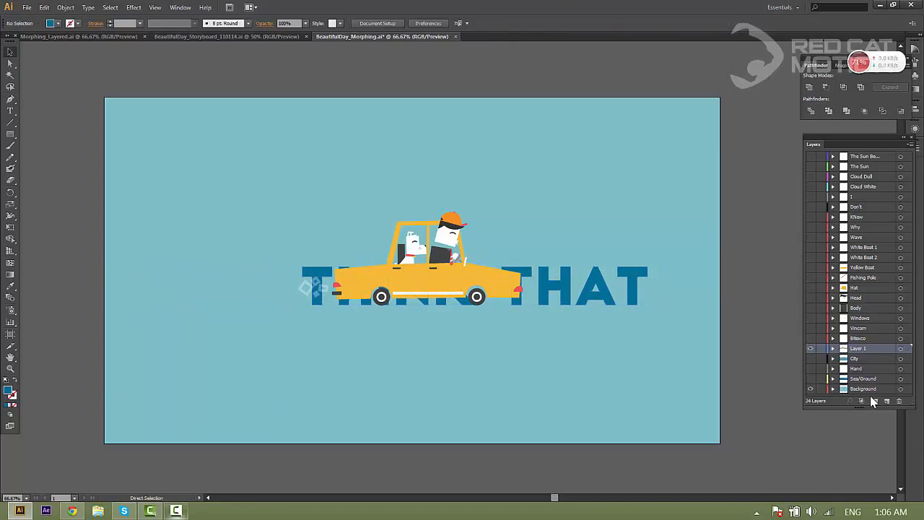
pyautogui.click(886, 400)
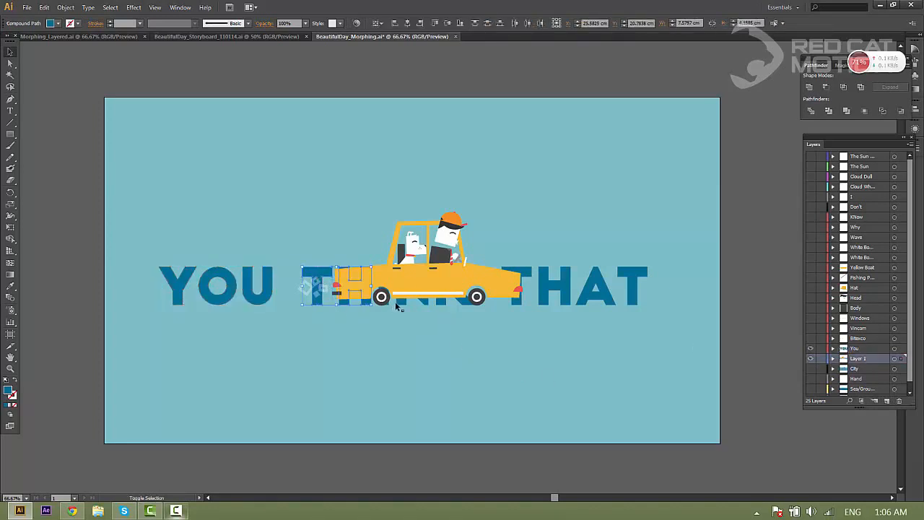
# Move THINK and THAT onto their own layers named Think and That
pyautogui.moveTo(394, 296); pyautogui.dragTo(444, 296)
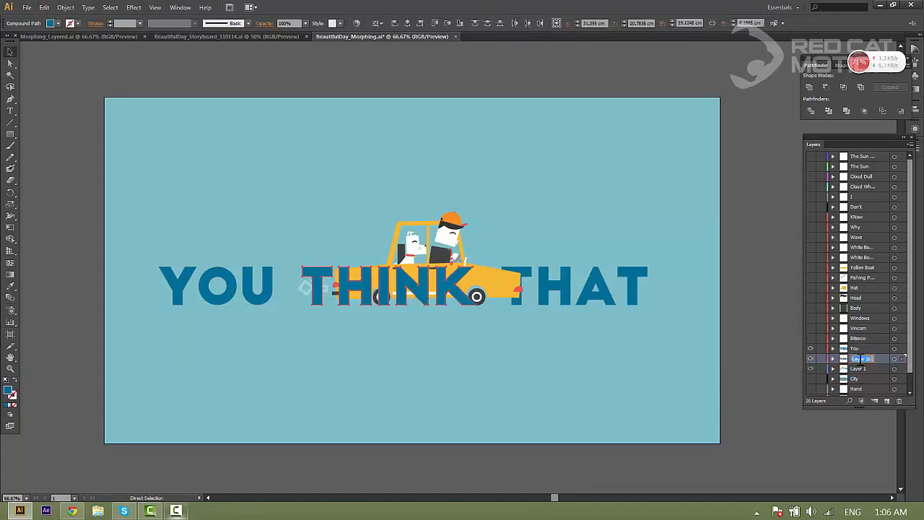
pyautogui.click(383, 286)
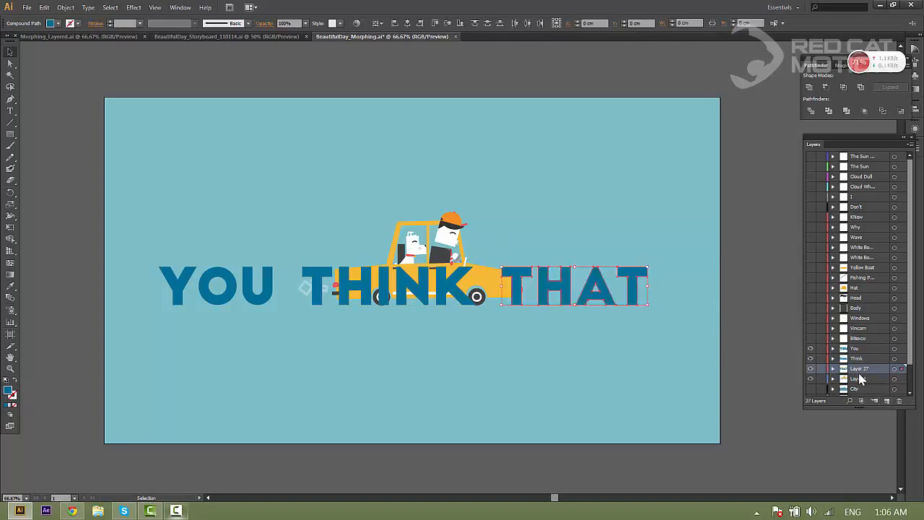
pyautogui.doubleClick(859, 368)
pyautogui.write('That')
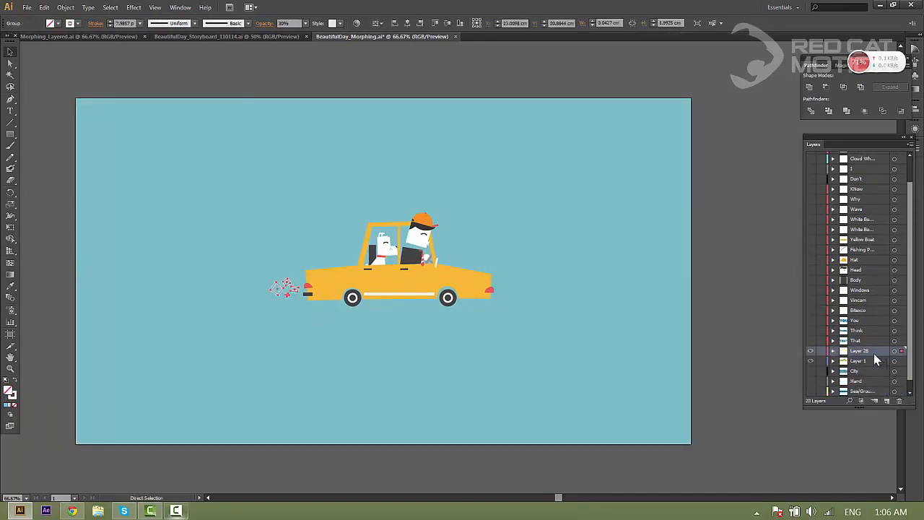
# Rename Layer 28 to Smoke and enter the taxi group in Isolation Mode
pyautogui.doubleClick(859, 350)
pyautogui.write('Smoke')
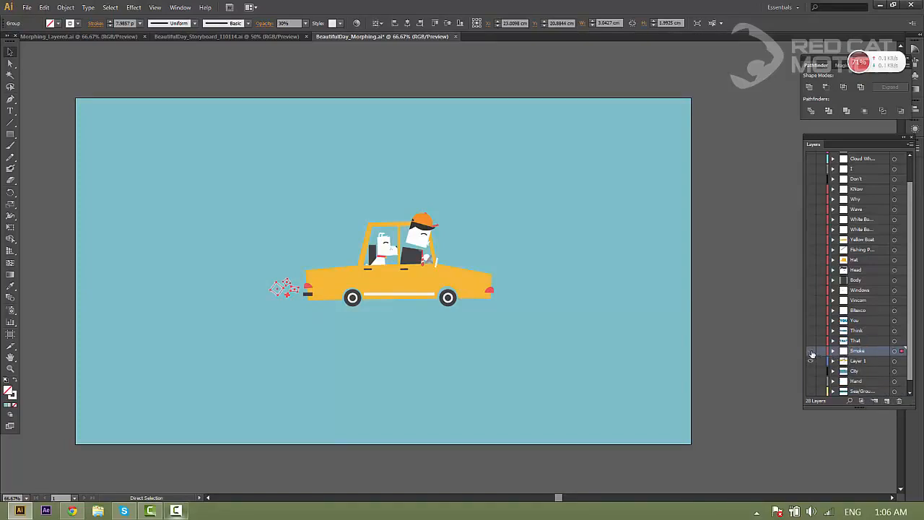
pyautogui.doubleClick(387, 250)
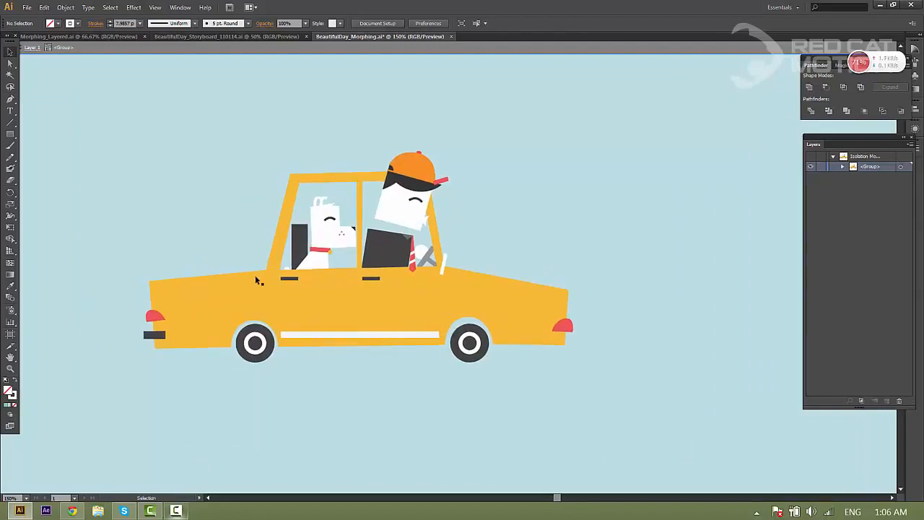
pyautogui.moveTo(266, 281)
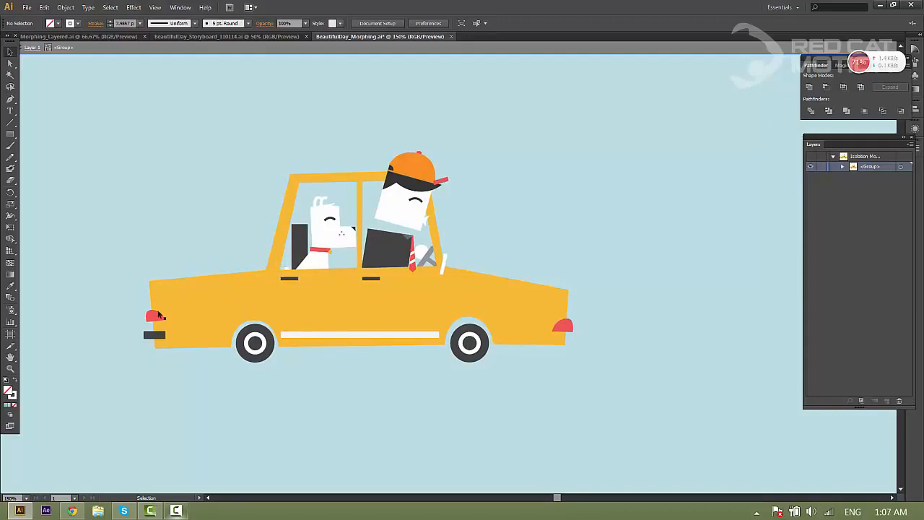
pyautogui.moveTo(423, 318)
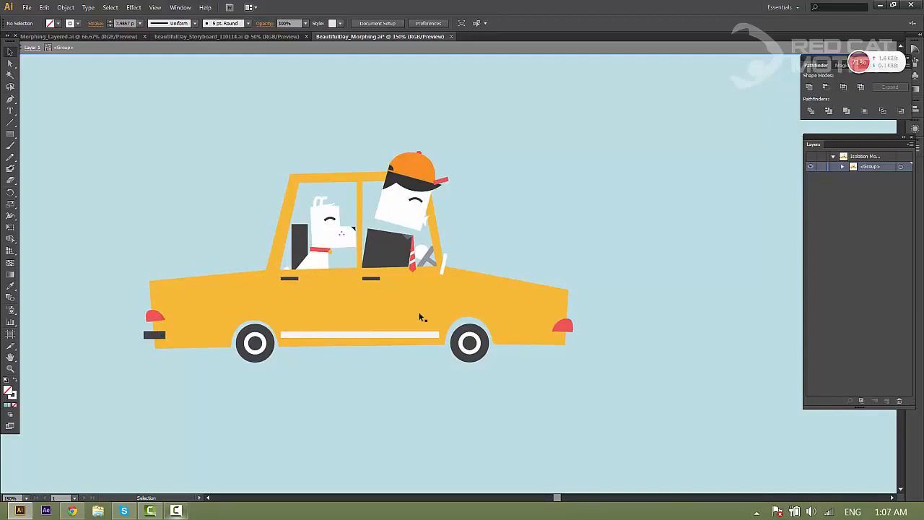
pyautogui.moveTo(331, 293)
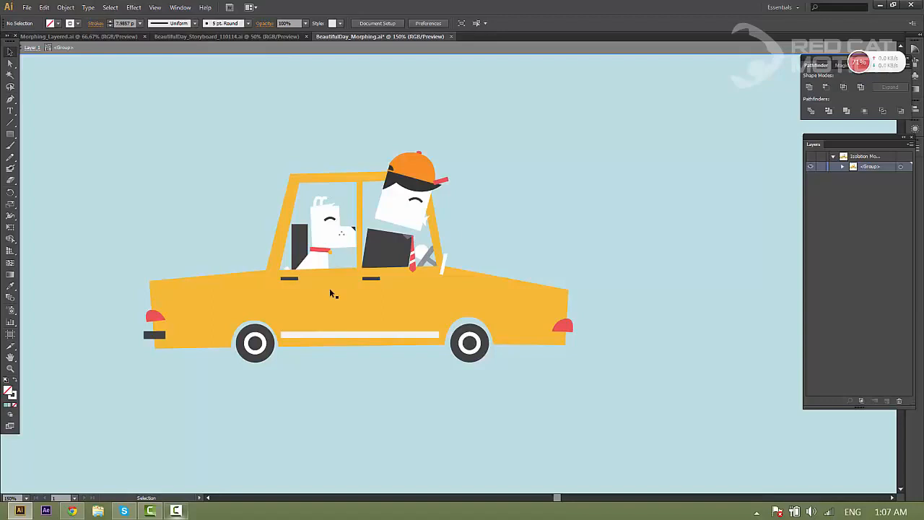
pyautogui.moveTo(315, 254)
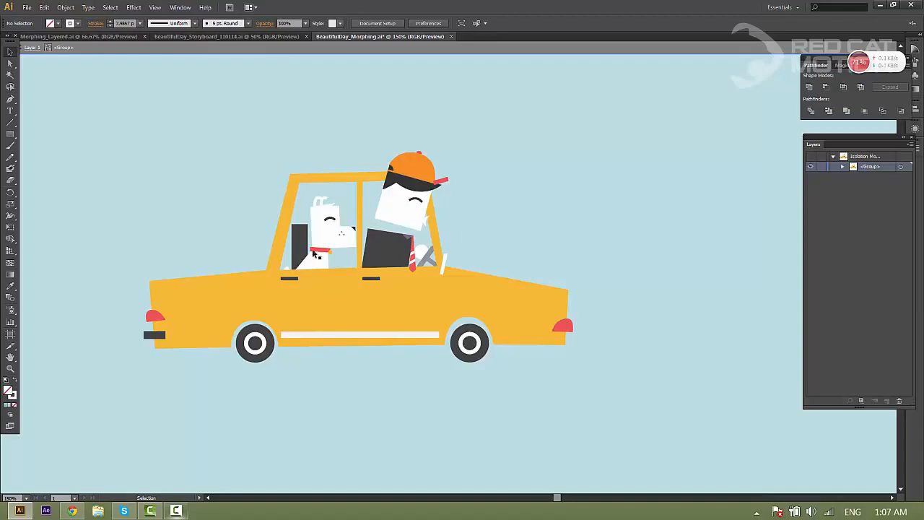
pyautogui.moveTo(169, 186)
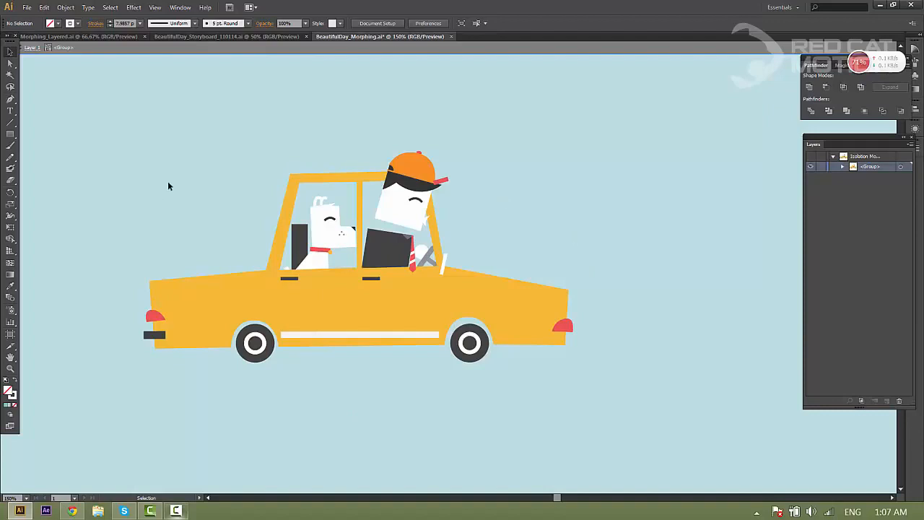
pyautogui.moveTo(194, 213)
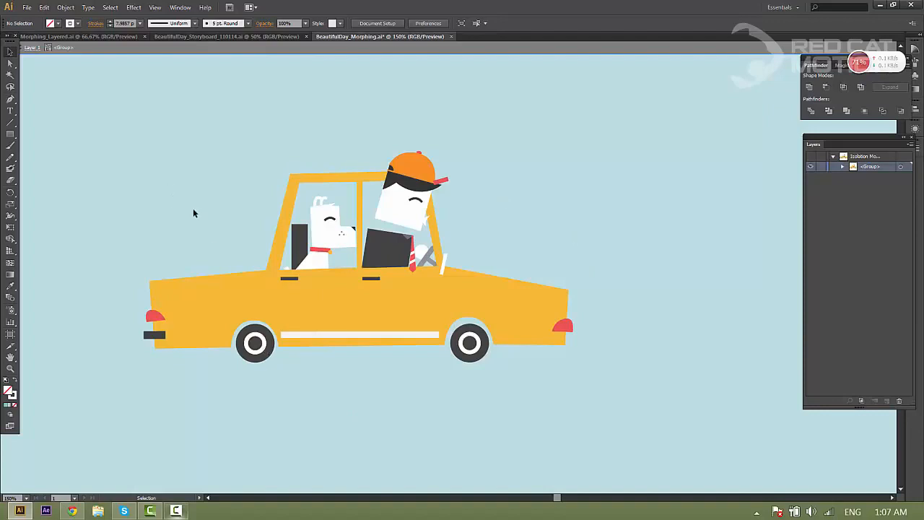
# Ungroup the taxi and move its wheels and back light onto Wheel and Backlight layers
pyautogui.rightClick(361, 253)
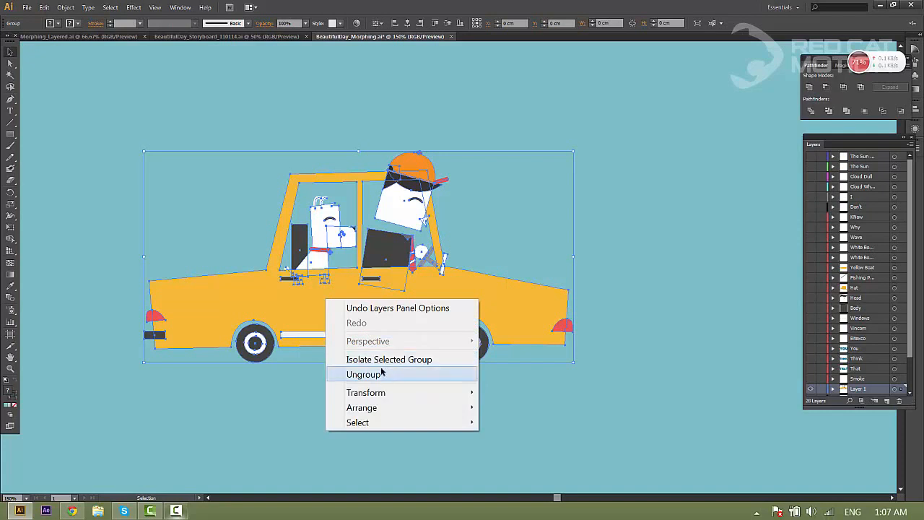
pyautogui.click(363, 374)
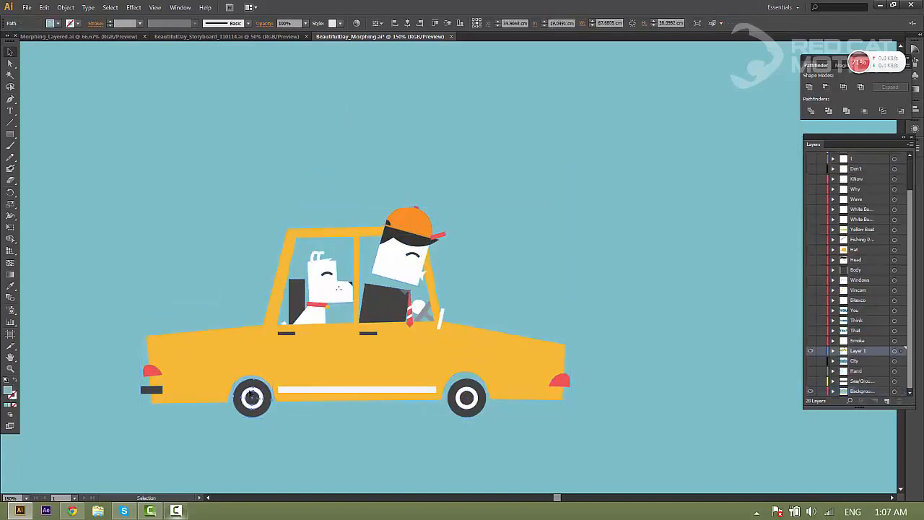
pyautogui.click(886, 400)
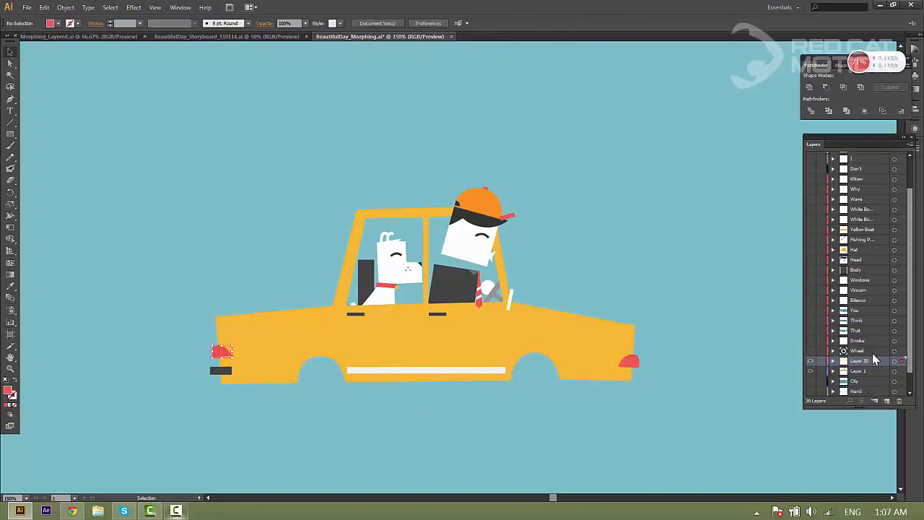
pyautogui.click(859, 361)
pyautogui.write('Backlight')
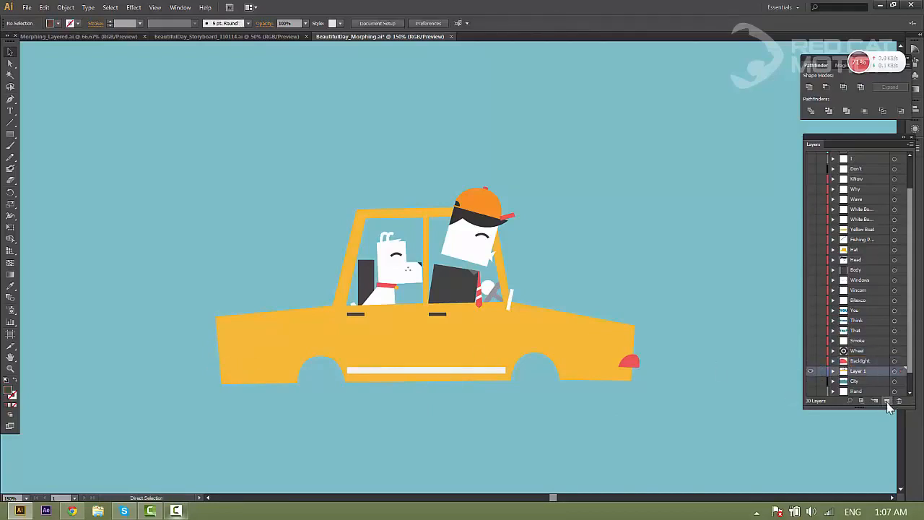
# Add new layers for the rear bumper and front light, named Protector and Front light
pyautogui.click(886, 400)
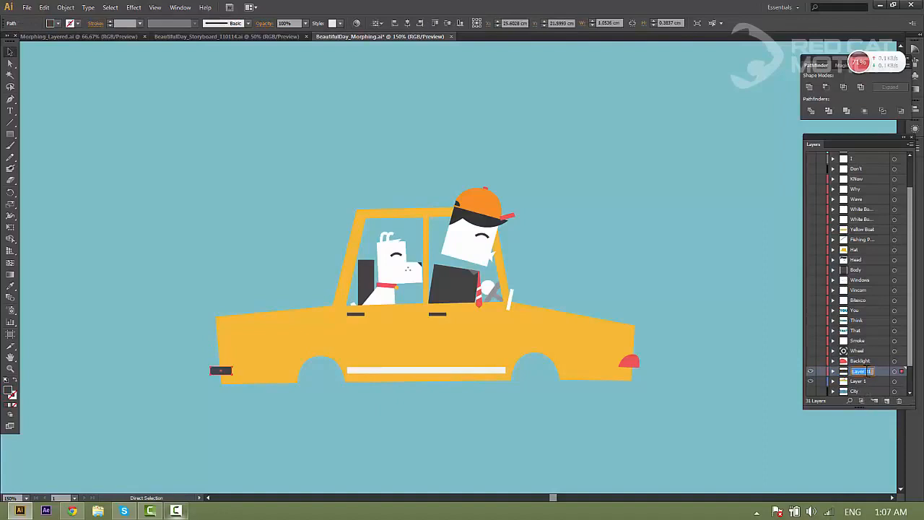
pyautogui.doubleClick(859, 372)
pyautogui.write('Protector')
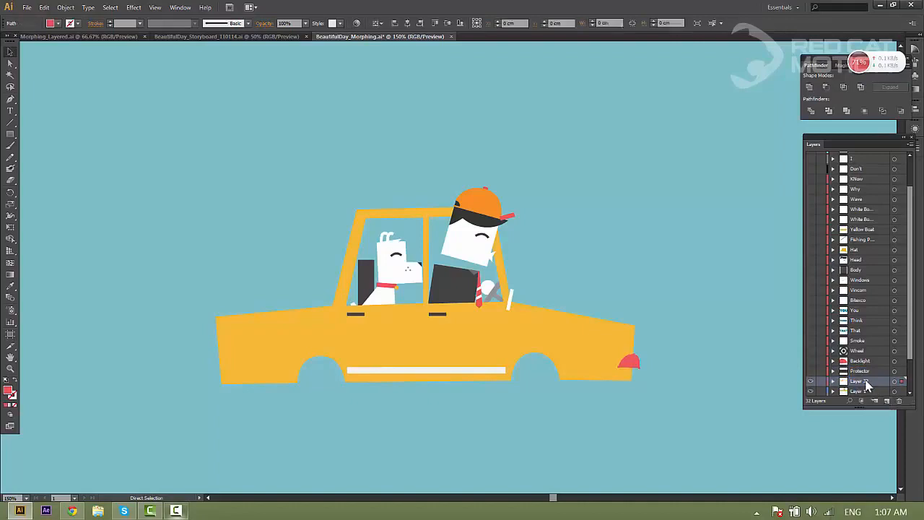
pyautogui.doubleClick(859, 381)
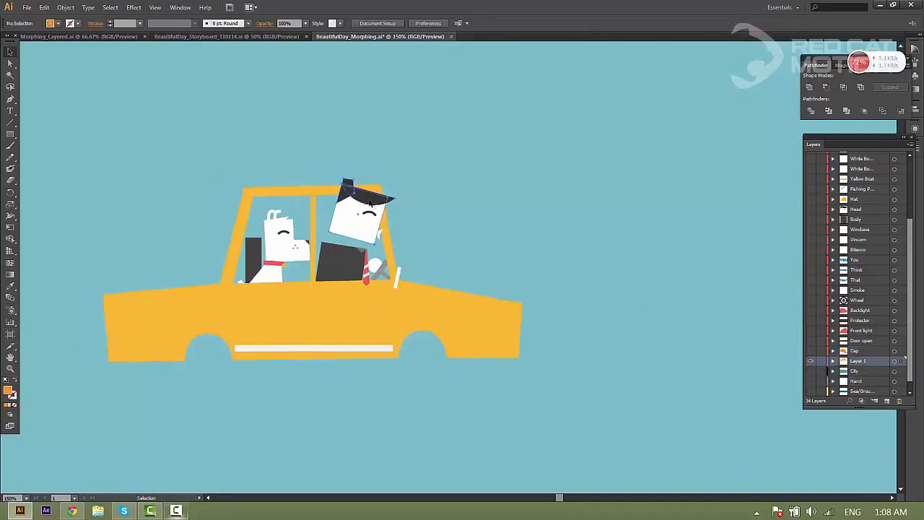
# Move the driver's cap and steering controls onto their own named layers
pyautogui.click(361, 213)
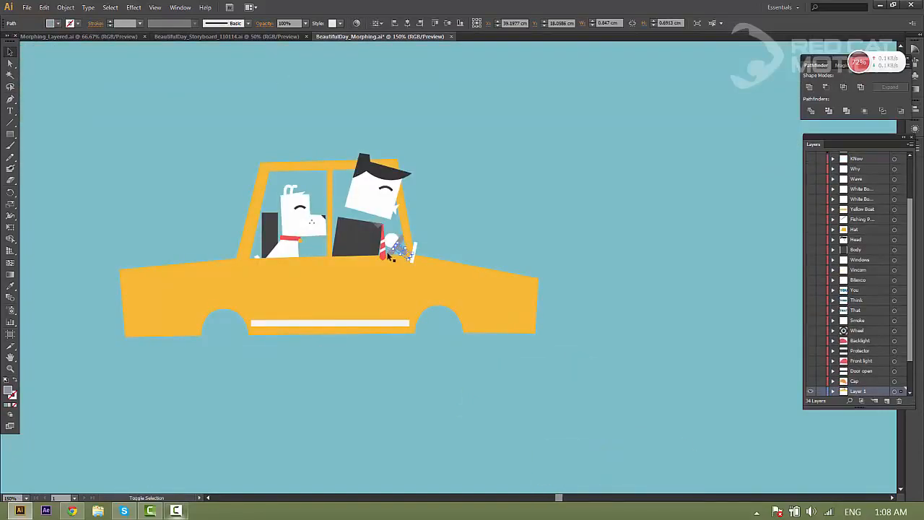
pyautogui.click(397, 250)
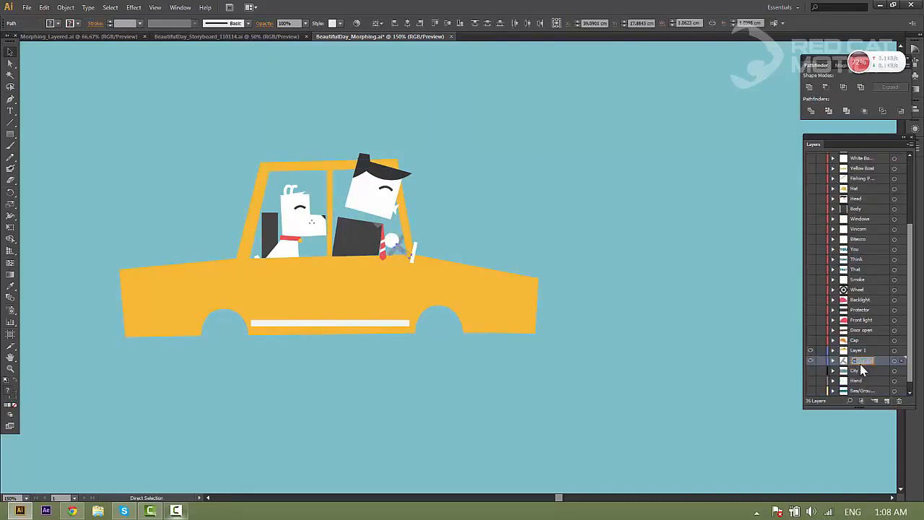
pyautogui.doubleClick(861, 360)
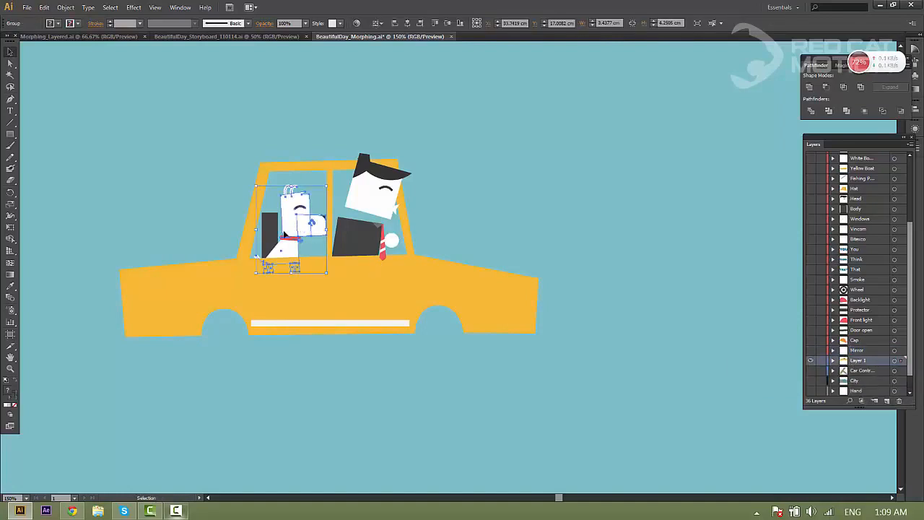
# Move the dog onto new layers, splitting its bell and head into Dog bell and Dog Head
pyautogui.click(886, 401)
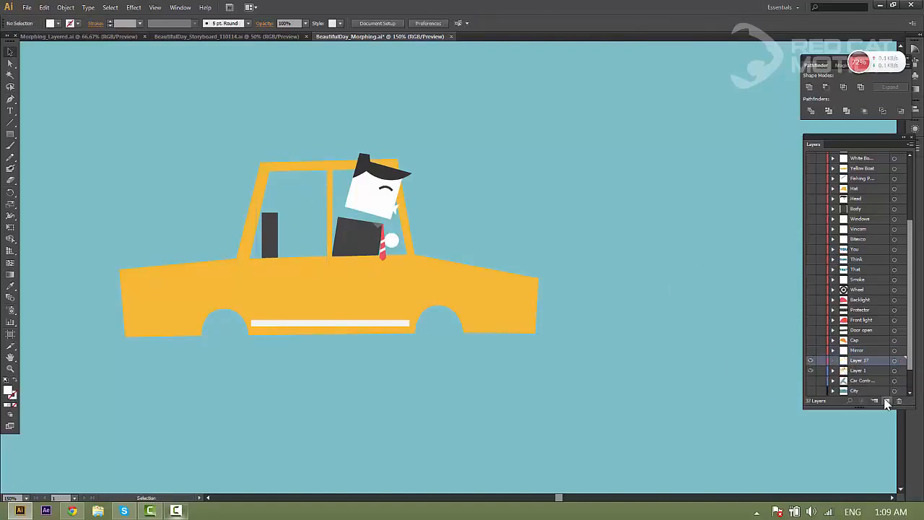
pyautogui.click(810, 371)
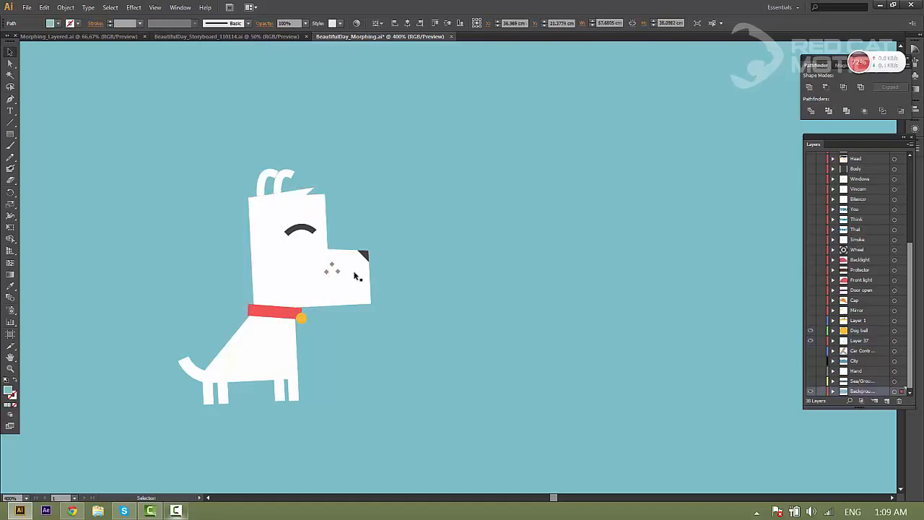
pyautogui.click(332, 278)
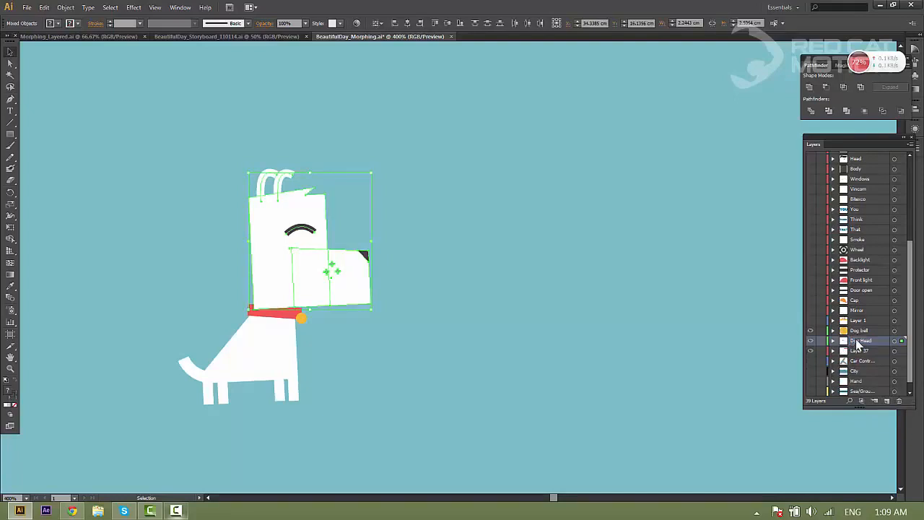
pyautogui.doubleClick(863, 340)
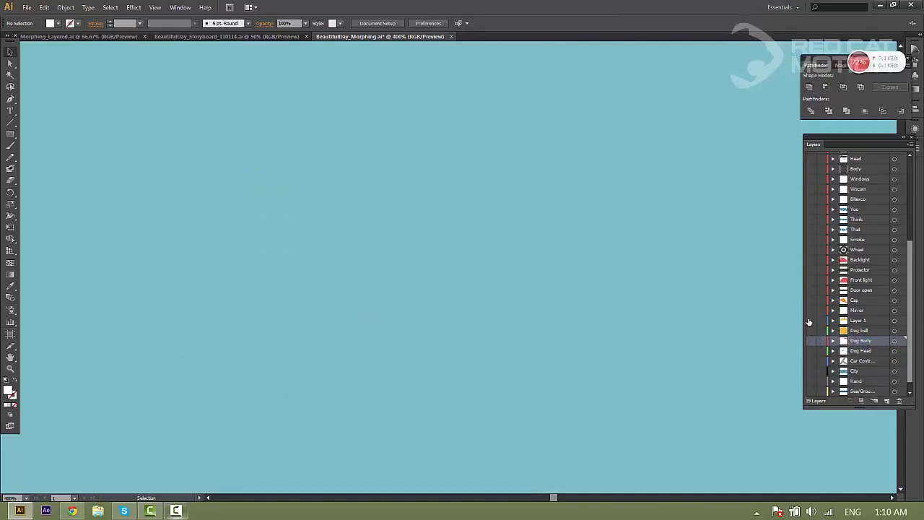
# Give the driver's seat its own layer named Car seat
pyautogui.click(810, 320)
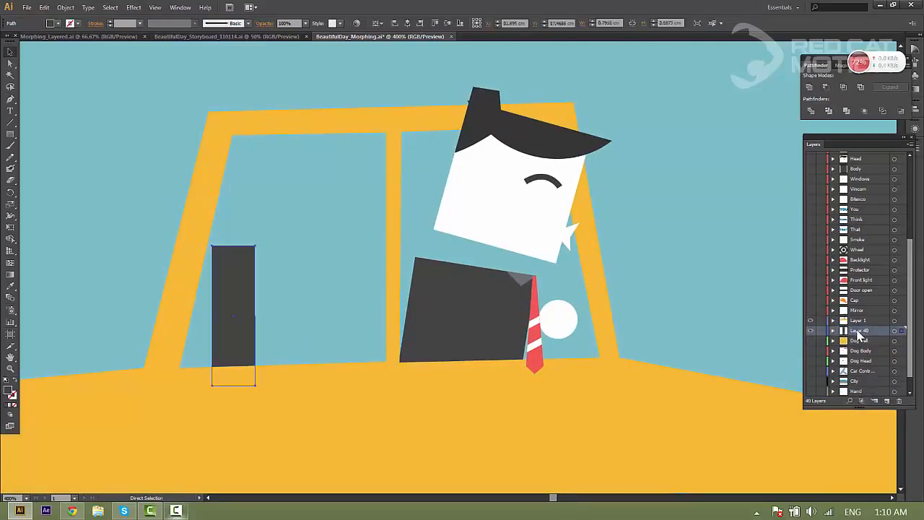
pyautogui.doubleClick(859, 331)
pyautogui.write('Car seat')
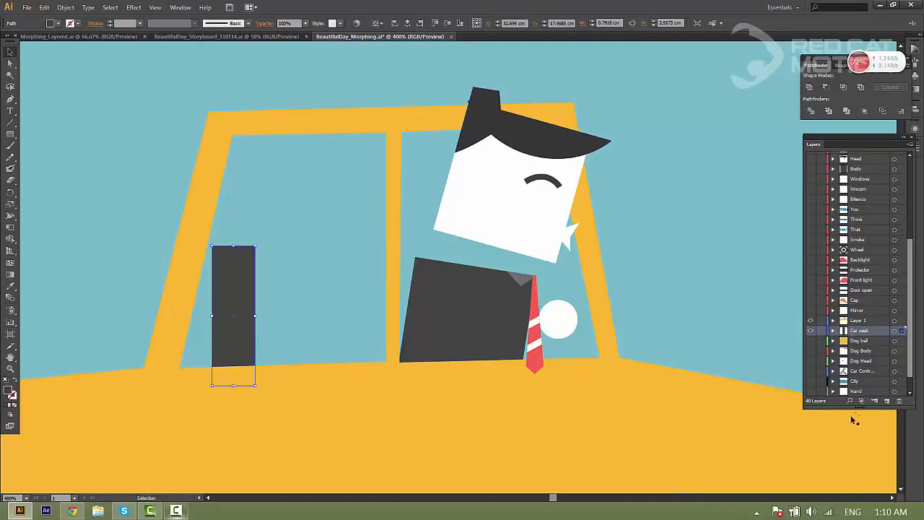
pyautogui.moveTo(430, 363)
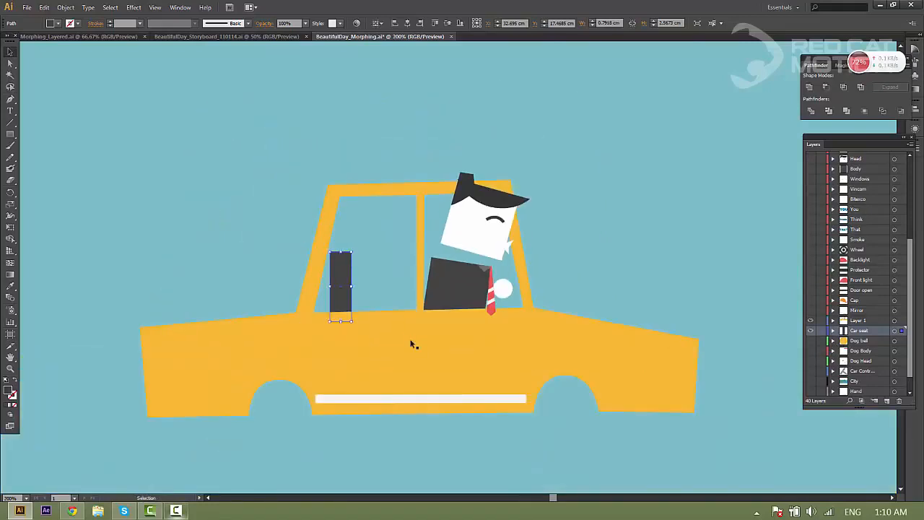
pyautogui.moveTo(374, 338)
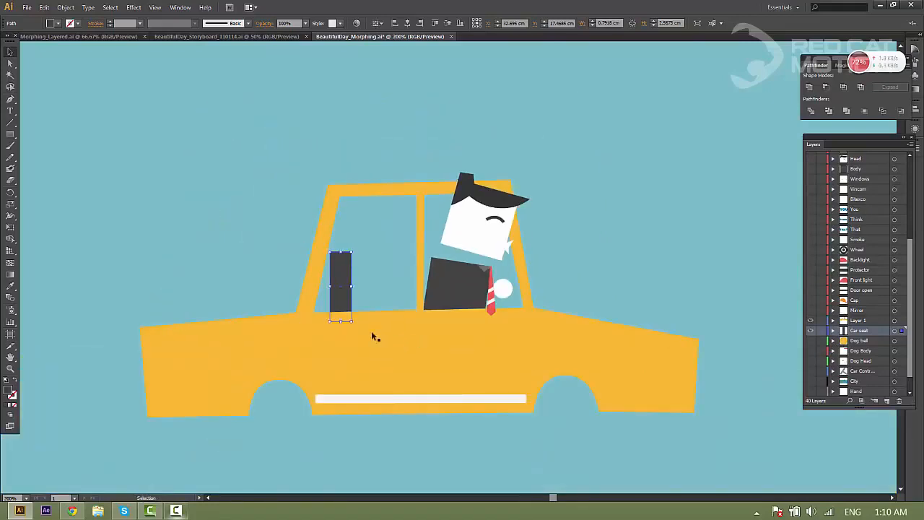
pyautogui.moveTo(384, 353)
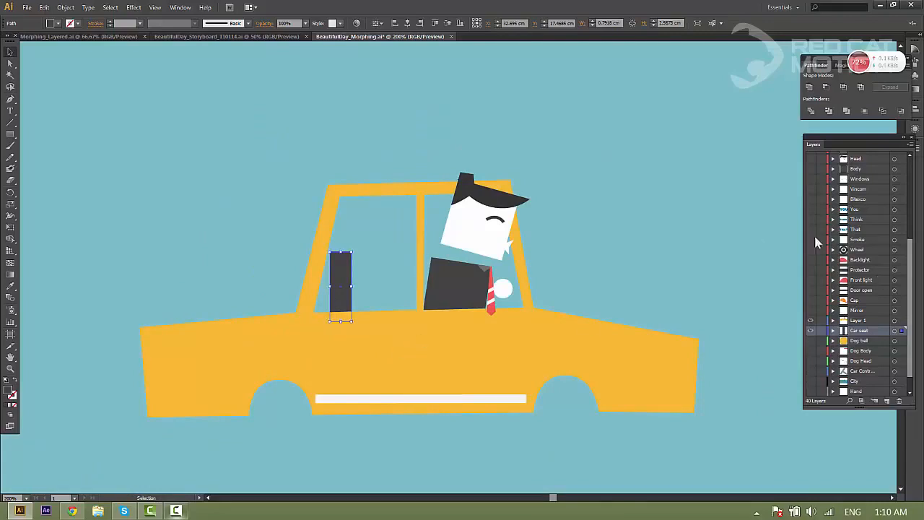
pyautogui.moveTo(863, 220)
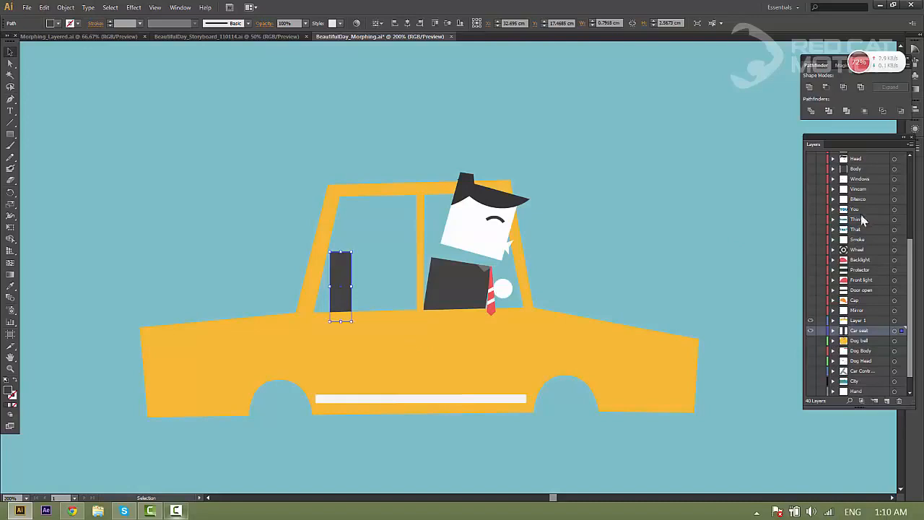
pyautogui.moveTo(908, 296)
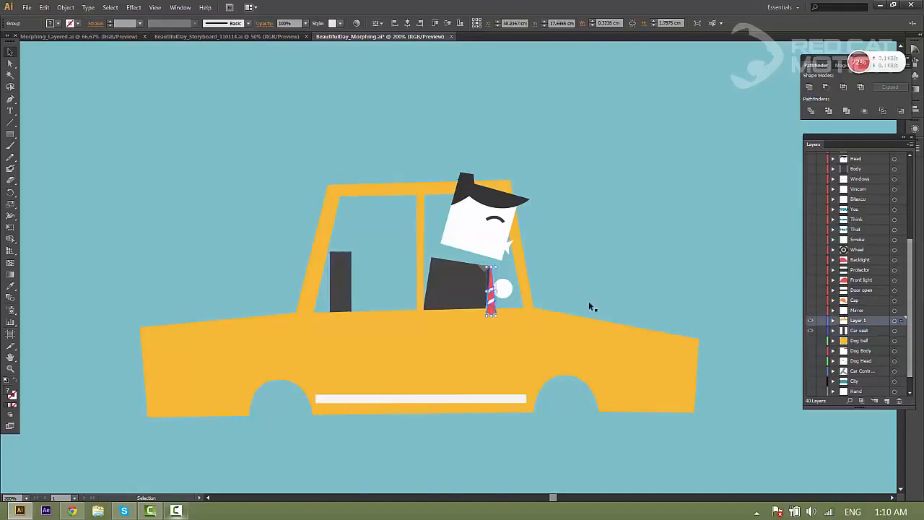
# Move the driver's tie onto a new Caravat layer and rename the taxi body layer
pyautogui.click(887, 401)
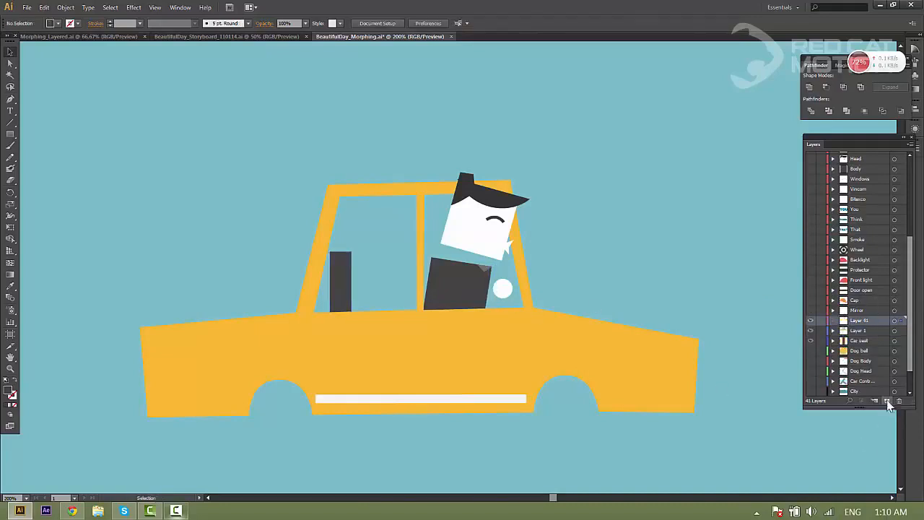
pyautogui.click(859, 321)
pyautogui.write('Caravat')
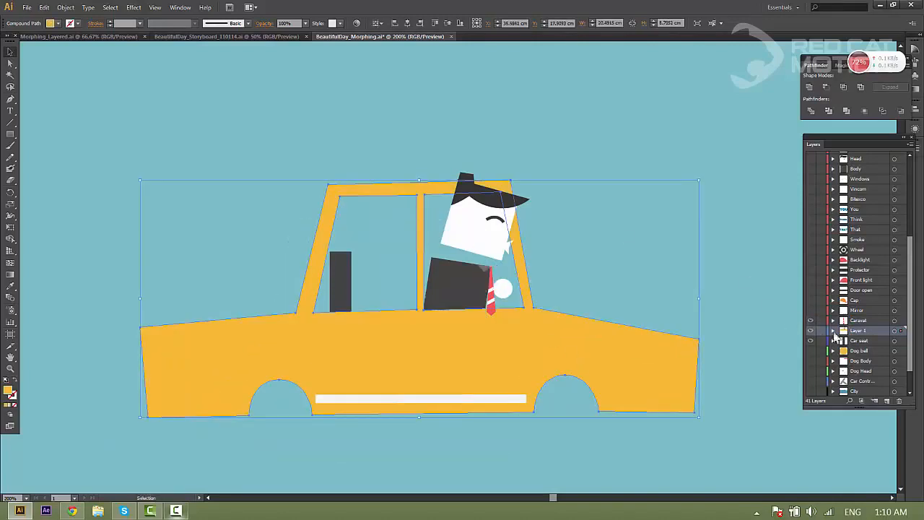
pyautogui.doubleClick(860, 331)
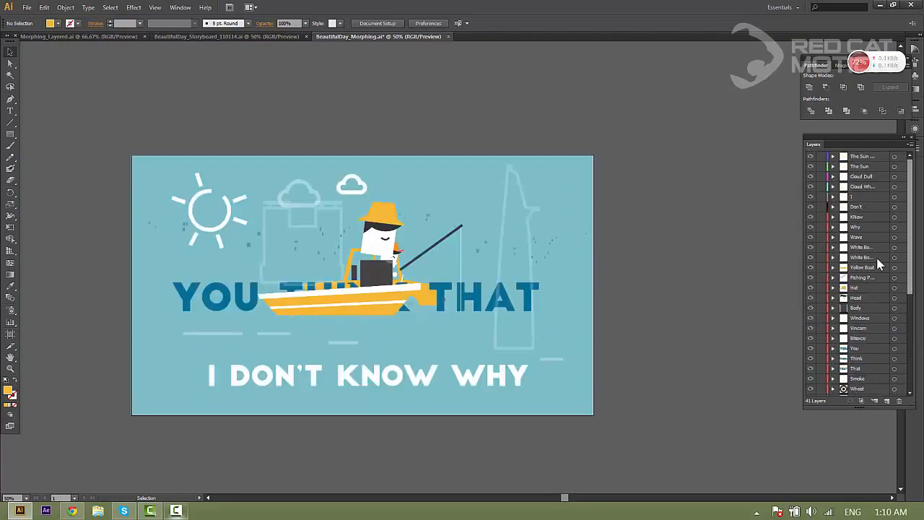
# Save the artwork as BeautifulDay_Morphing_Layered.ai via Save As
pyautogui.scroll(-3)
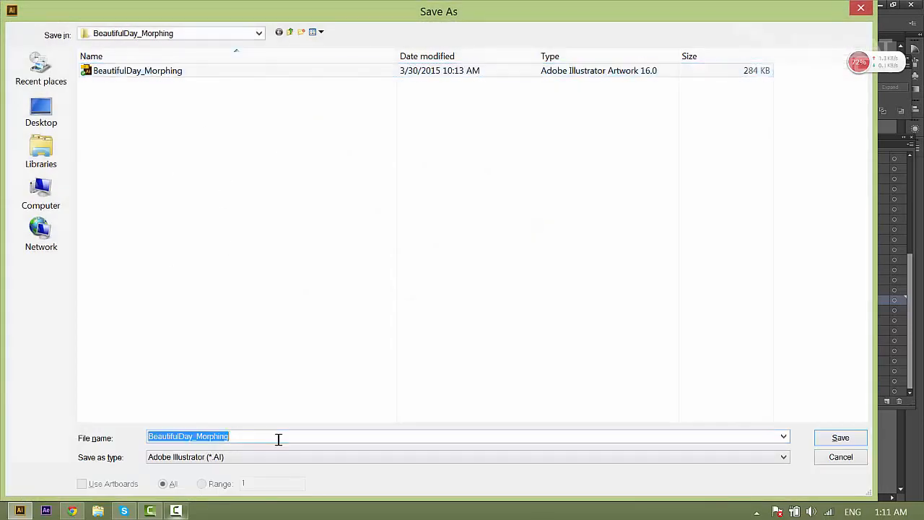
pyautogui.write('_Layered.ai')
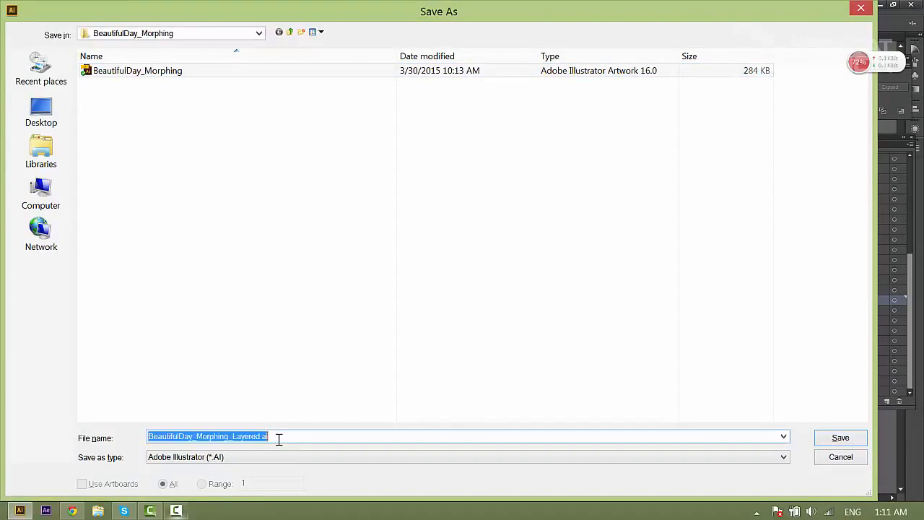
pyautogui.click(841, 437)
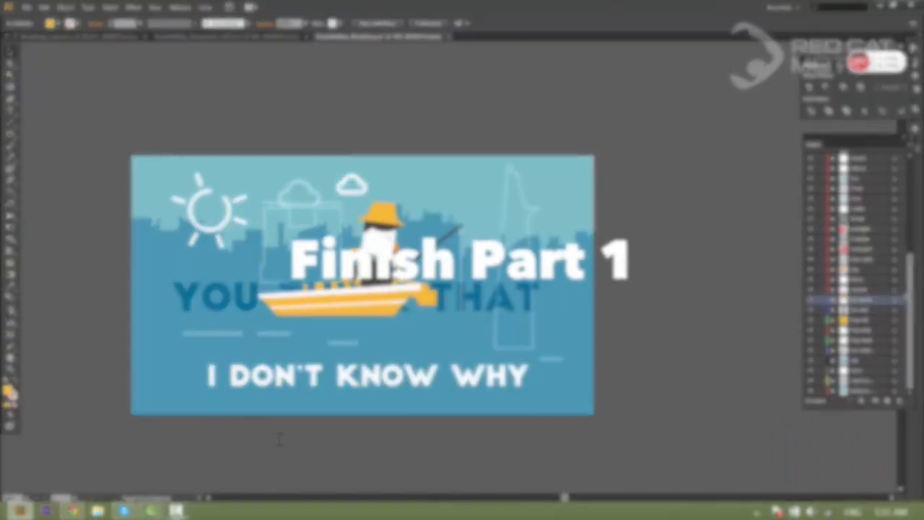